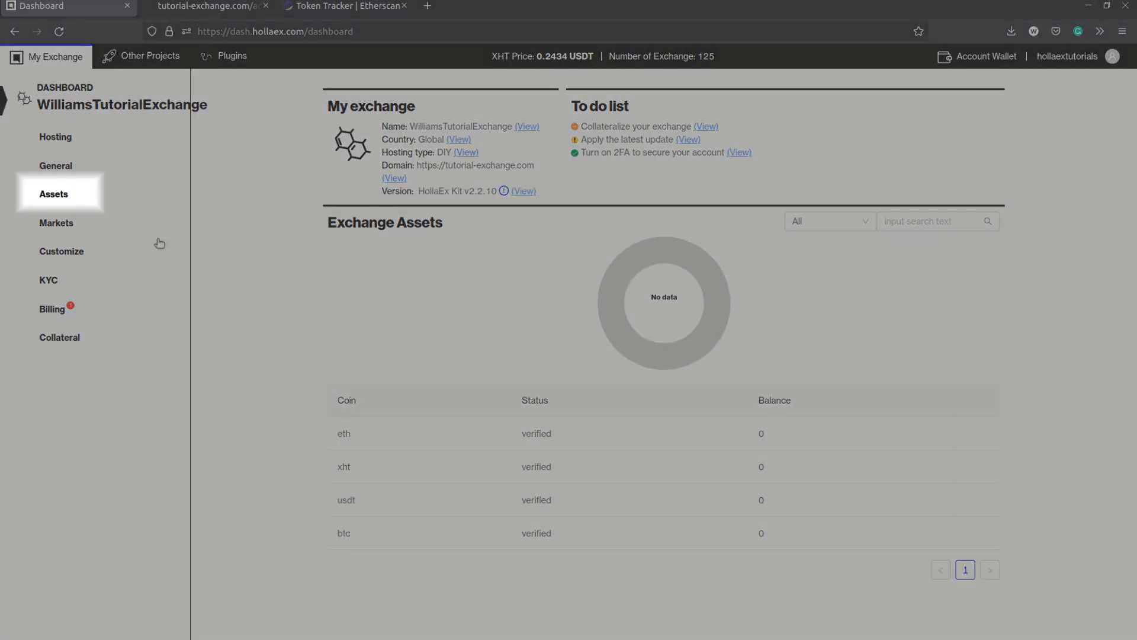
Step: Go to the Dashboard Assets page and browse the HollaEx-offered coin list in the add-asset dialog
left_click(53, 193)
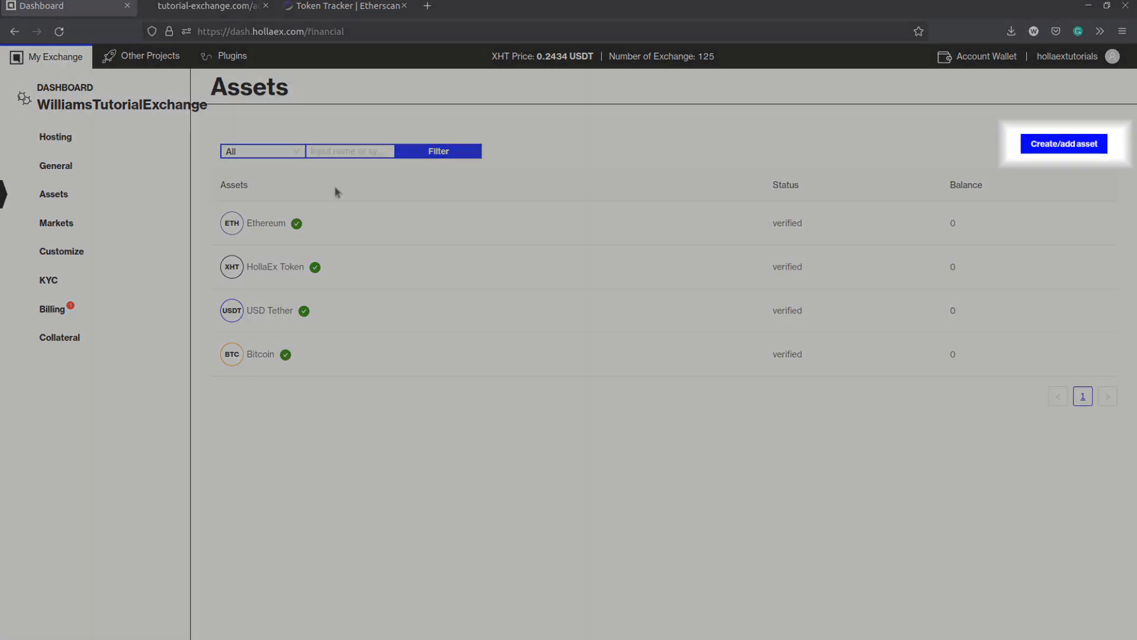
left_click(1064, 143)
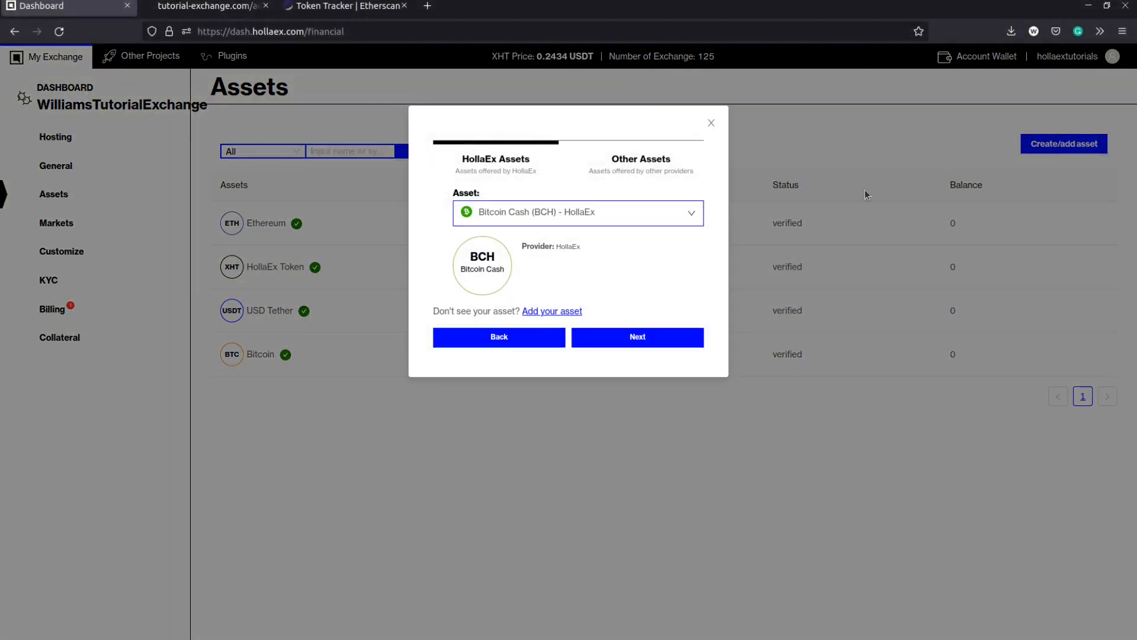
left_click(578, 214)
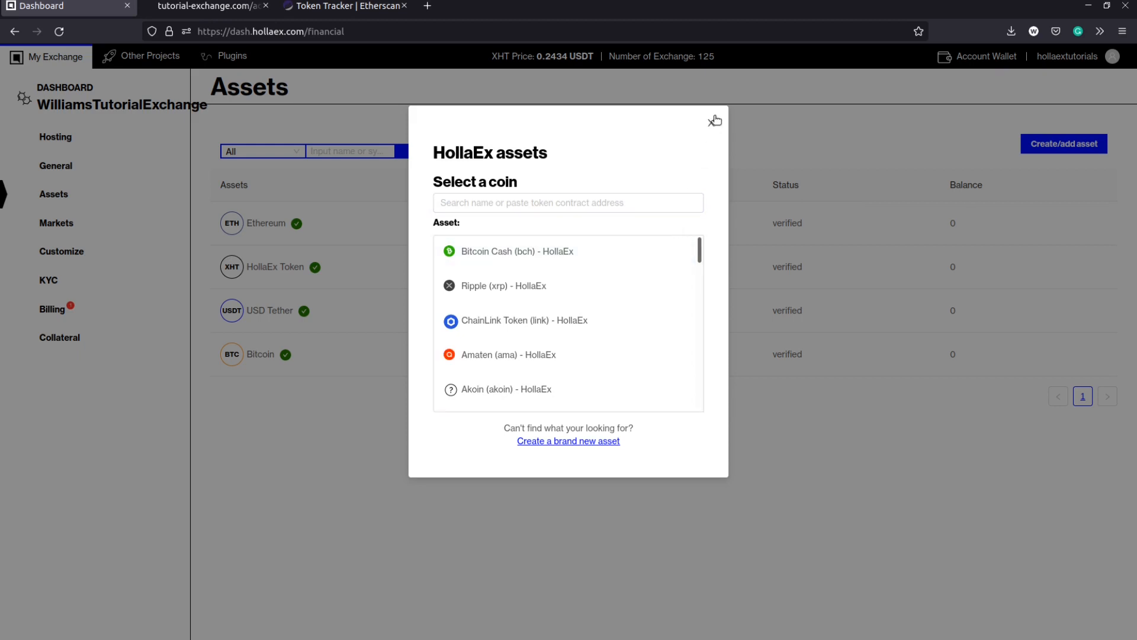
left_click(516, 251)
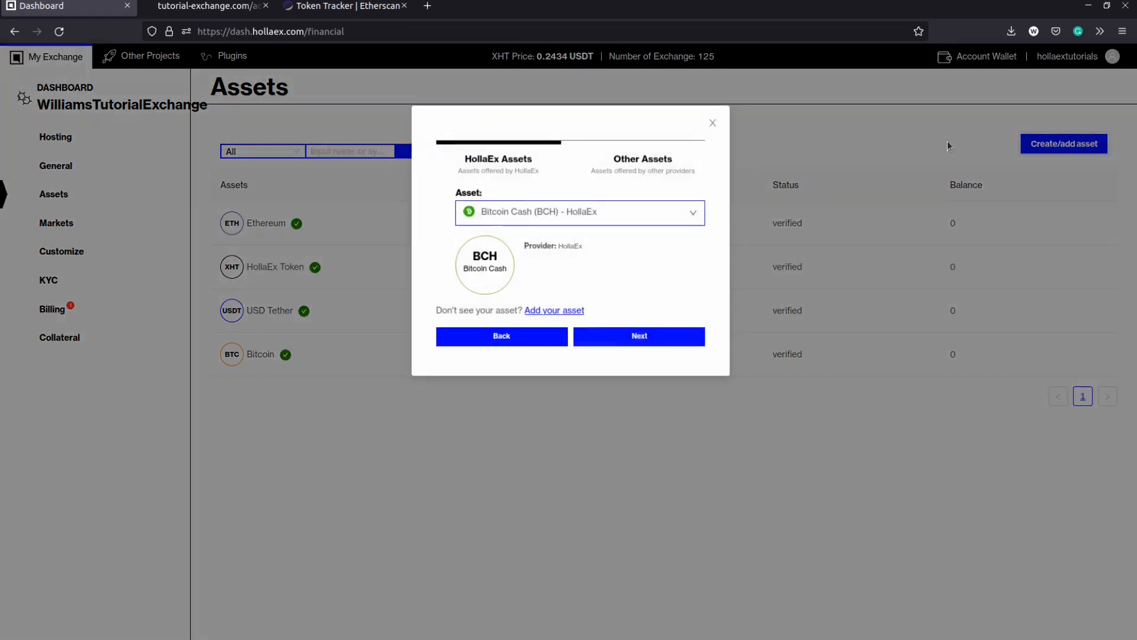
Step: Browse the Other Assets provider list, close the dialog and reopen add-asset
left_click(643, 158)
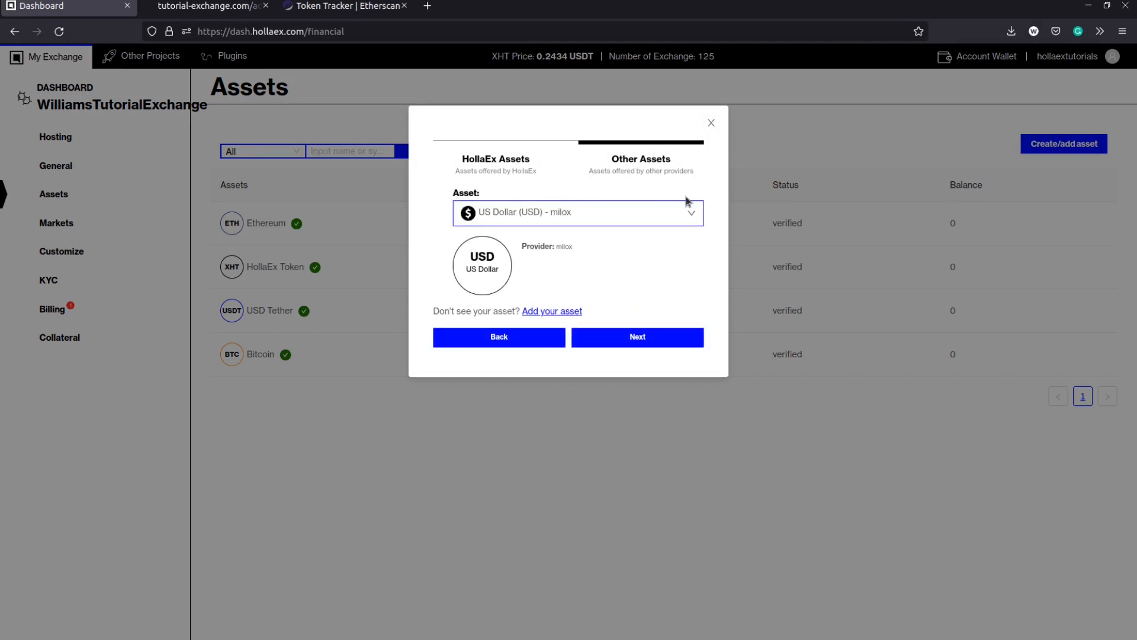
left_click(578, 213)
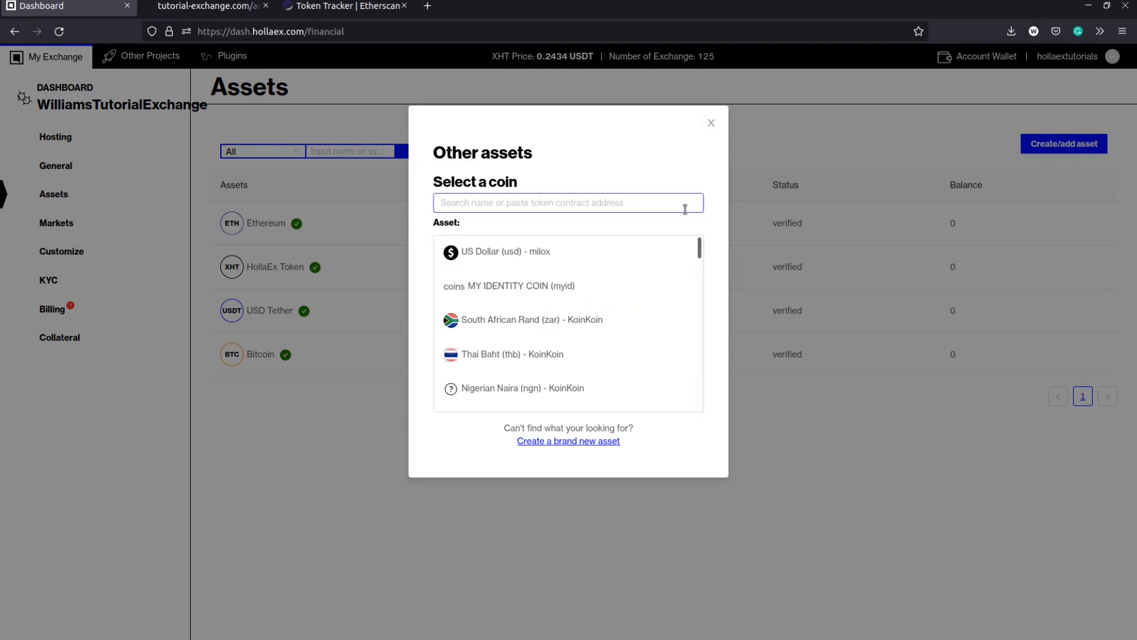
left_click(711, 122)
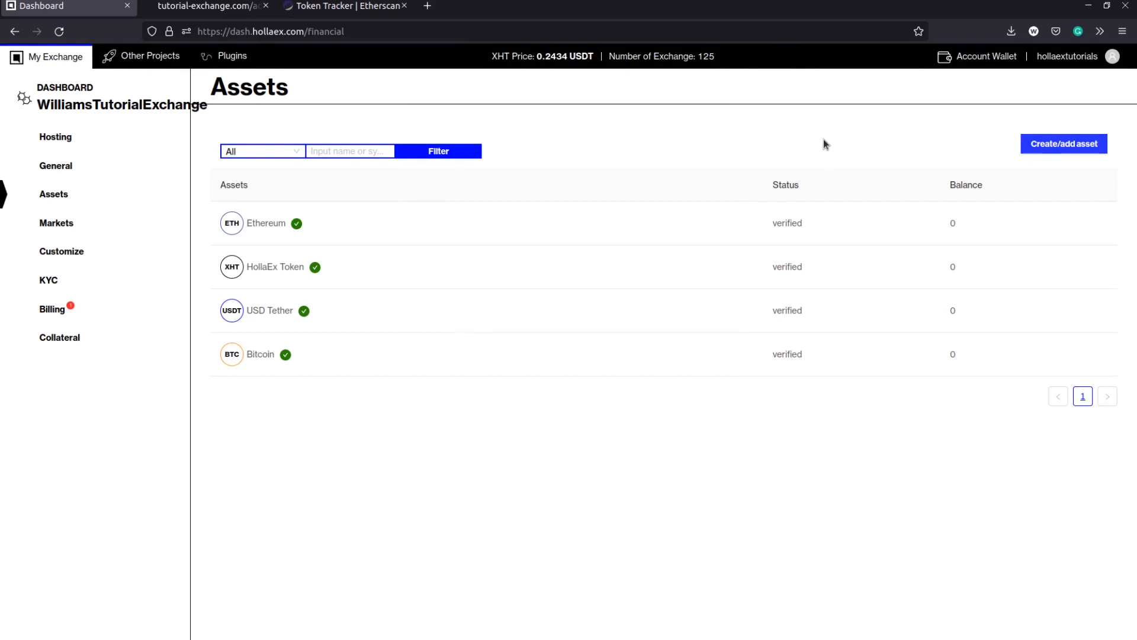
left_click(1064, 143)
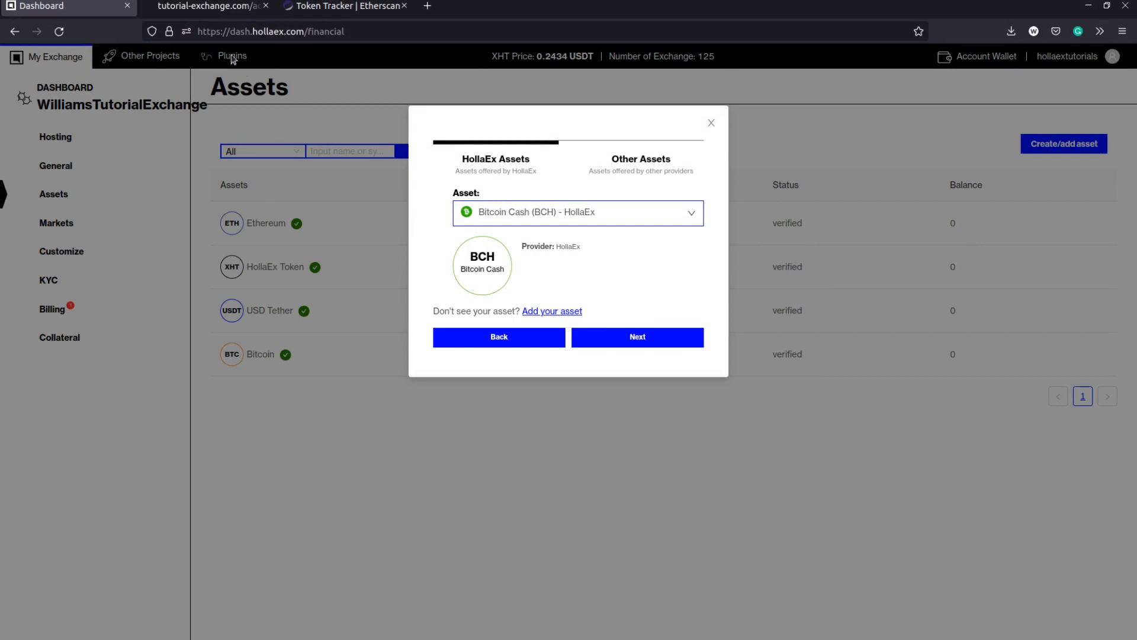
Step: Open the Operator Control Panel's Assets section and start creating a new coin
left_click(204, 6)
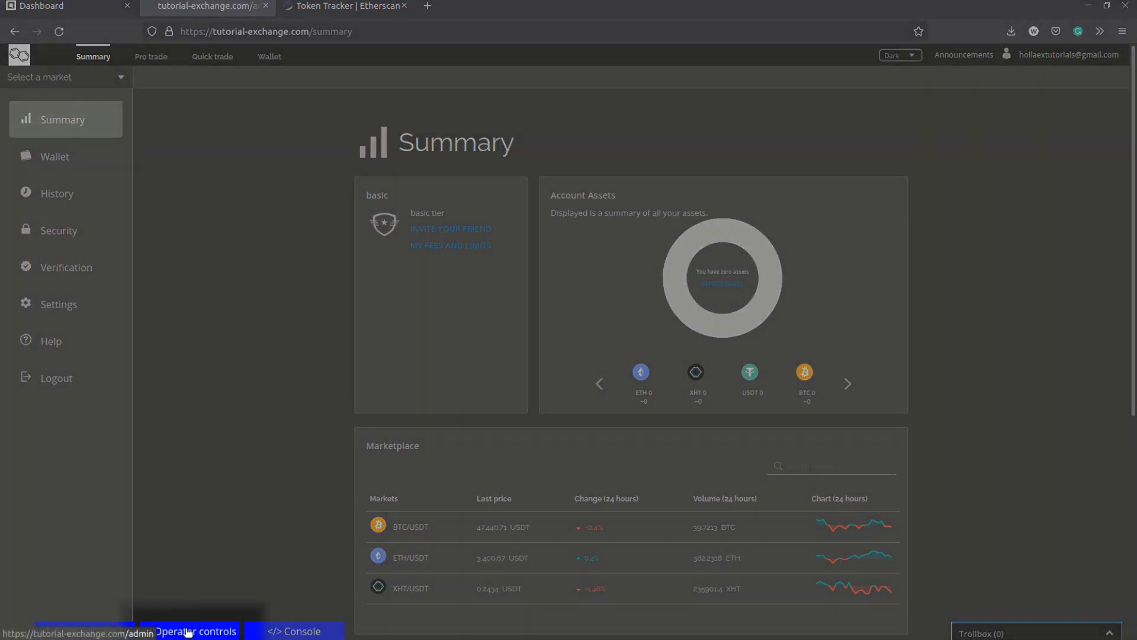
left_click(199, 630)
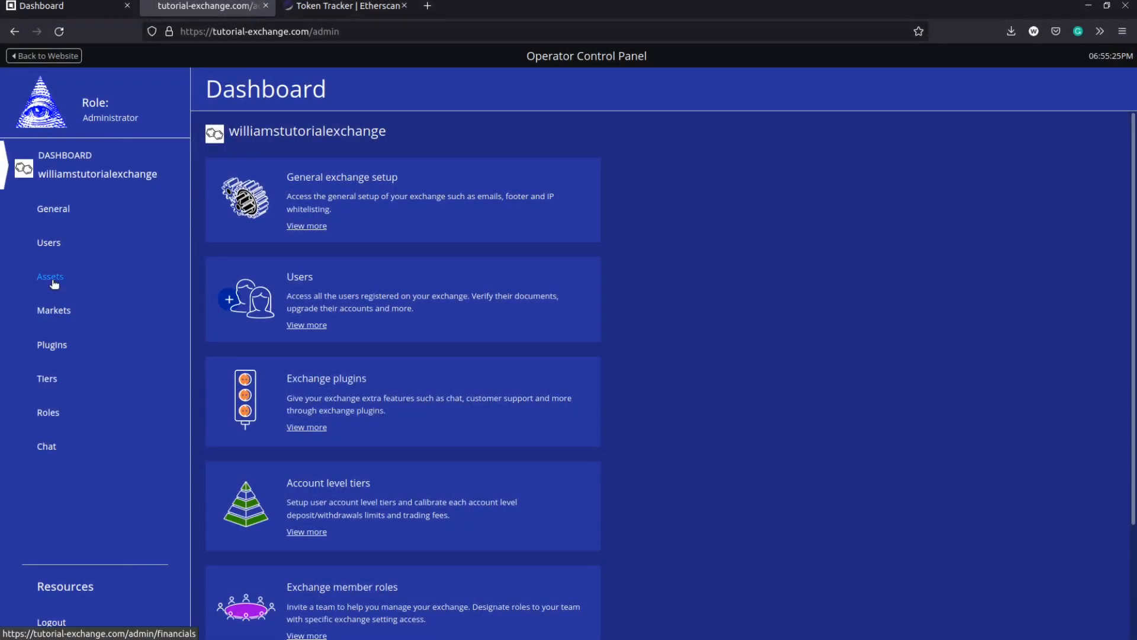
left_click(50, 278)
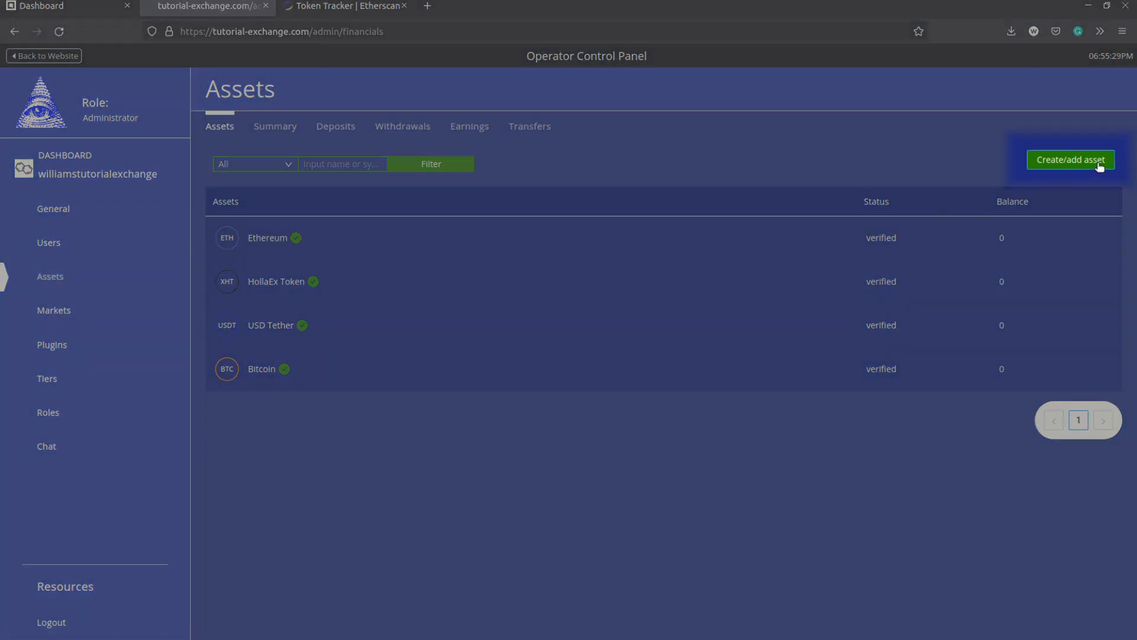
left_click(1071, 159)
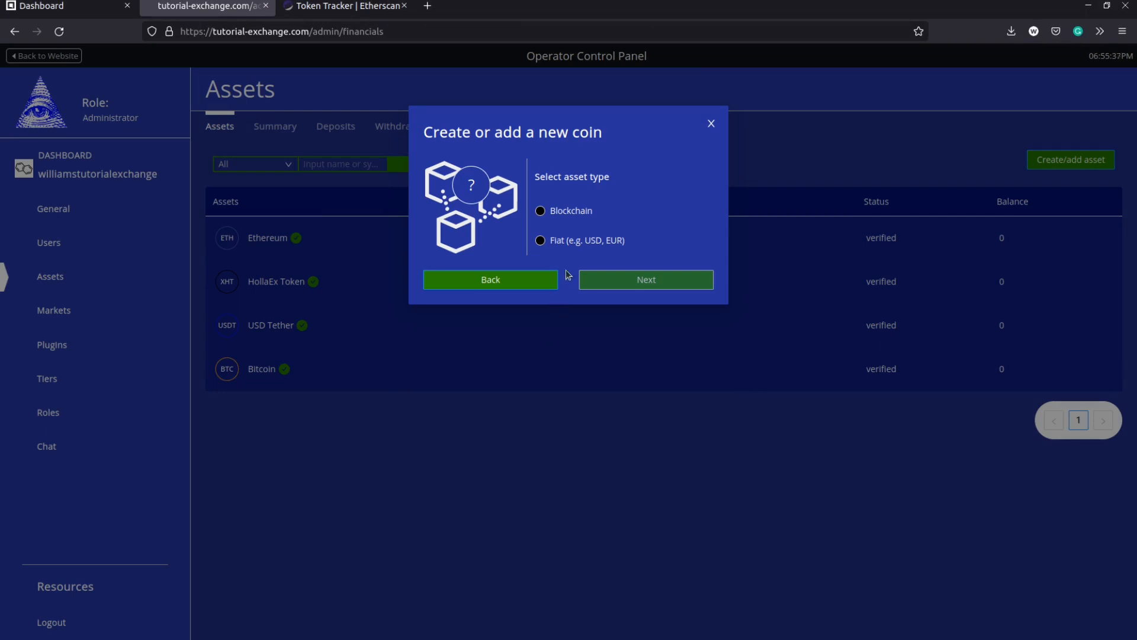
Step: Choose Blockchain as the asset type and Ethereum as its network, reaching the details form
left_click(540, 211)
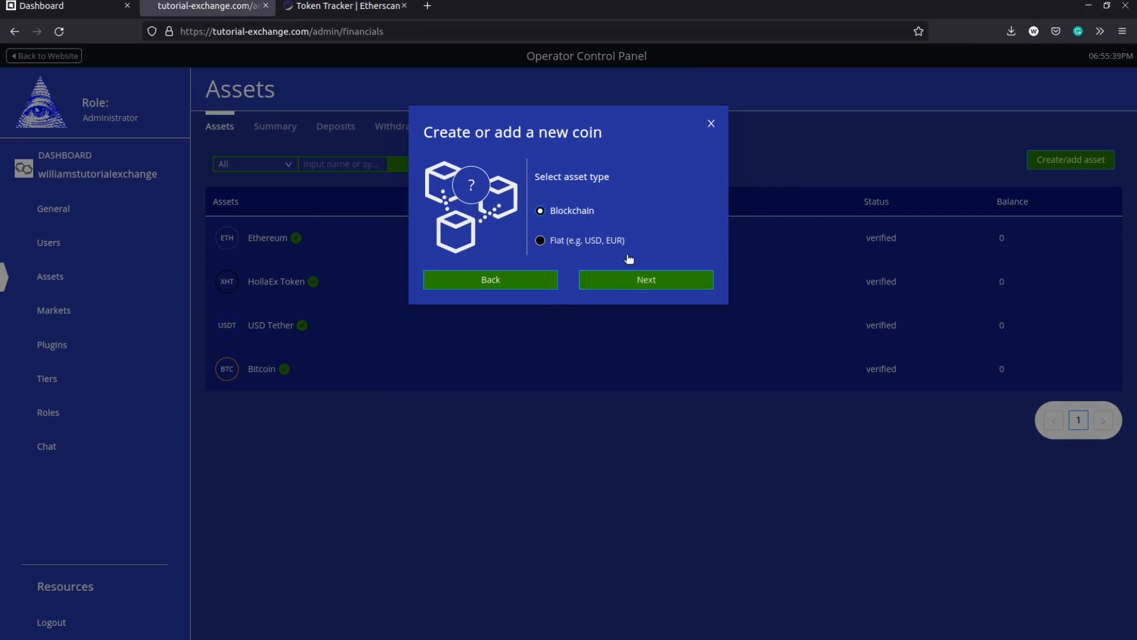
left_click(647, 280)
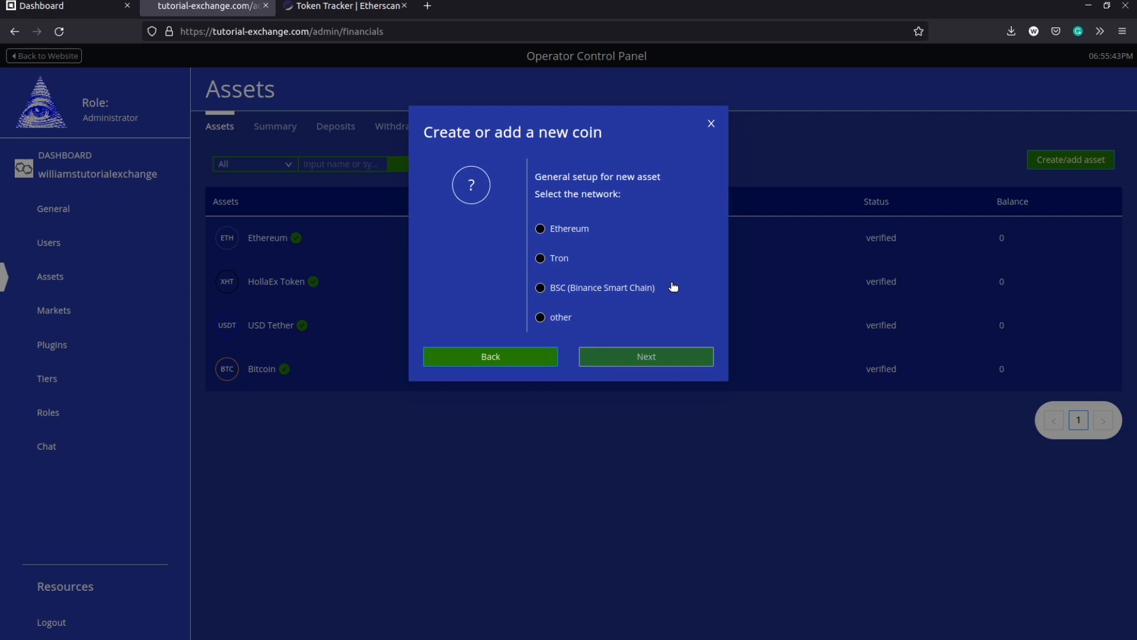
mouse_move(659, 282)
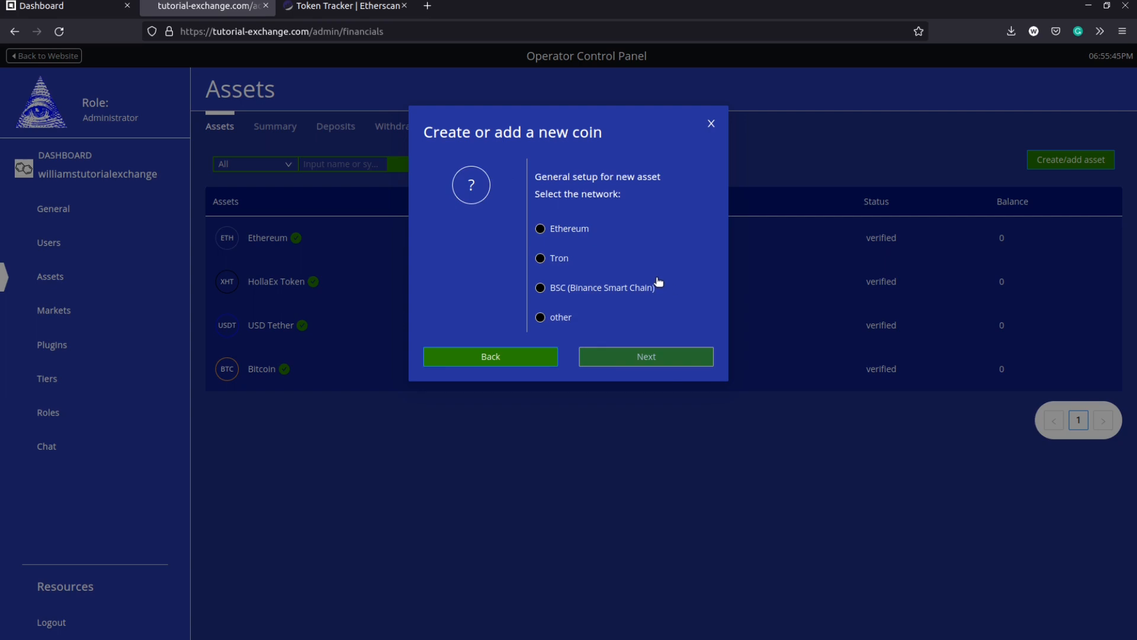
left_click(540, 229)
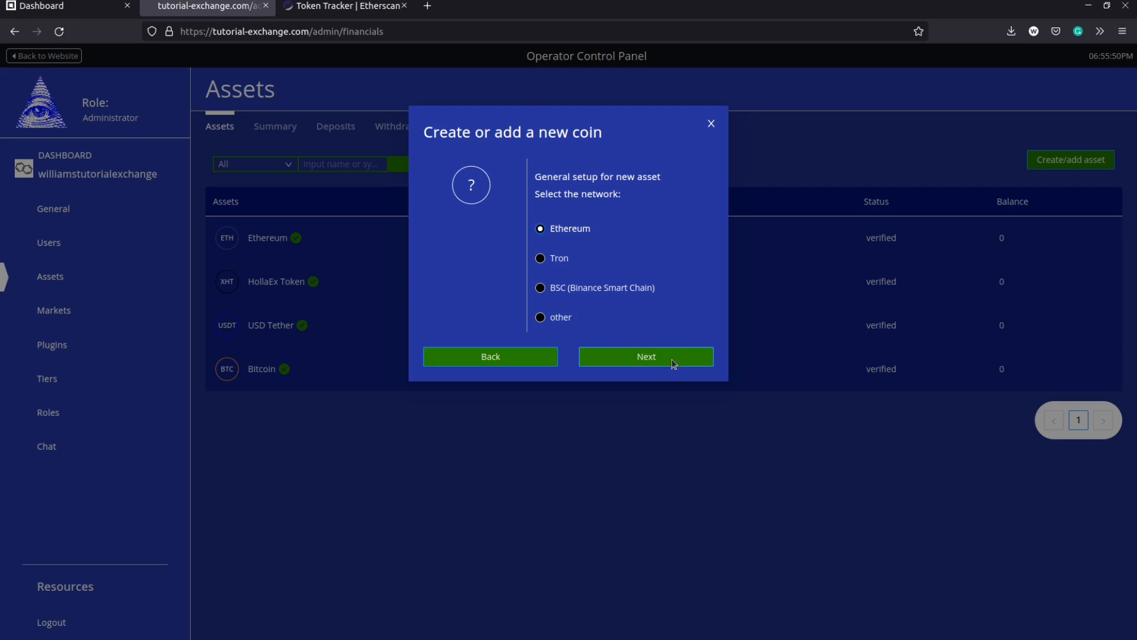
left_click(647, 356)
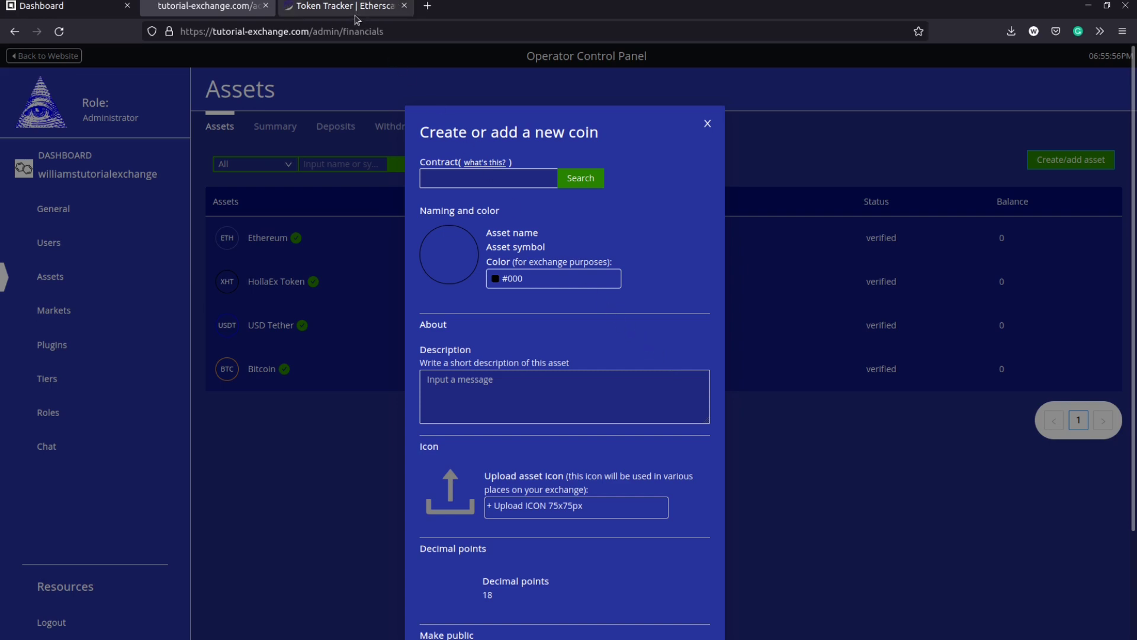
Step: Find SAND (SAND) in Etherscan's ERC-20 token tracker and open its token page
left_click(346, 6)
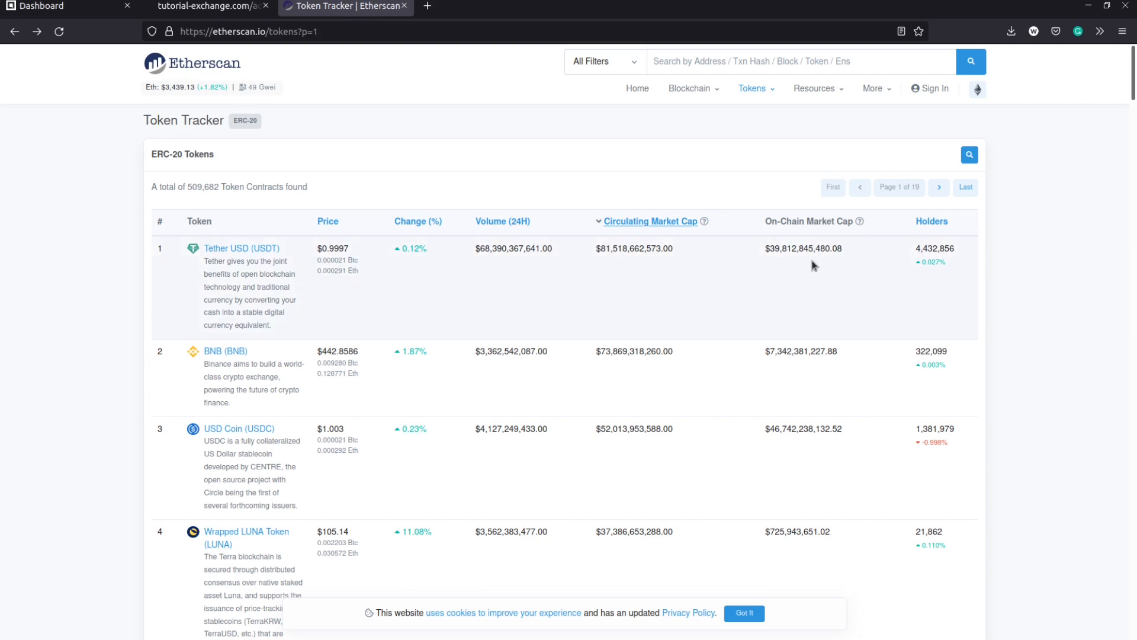
scroll("down", 3)
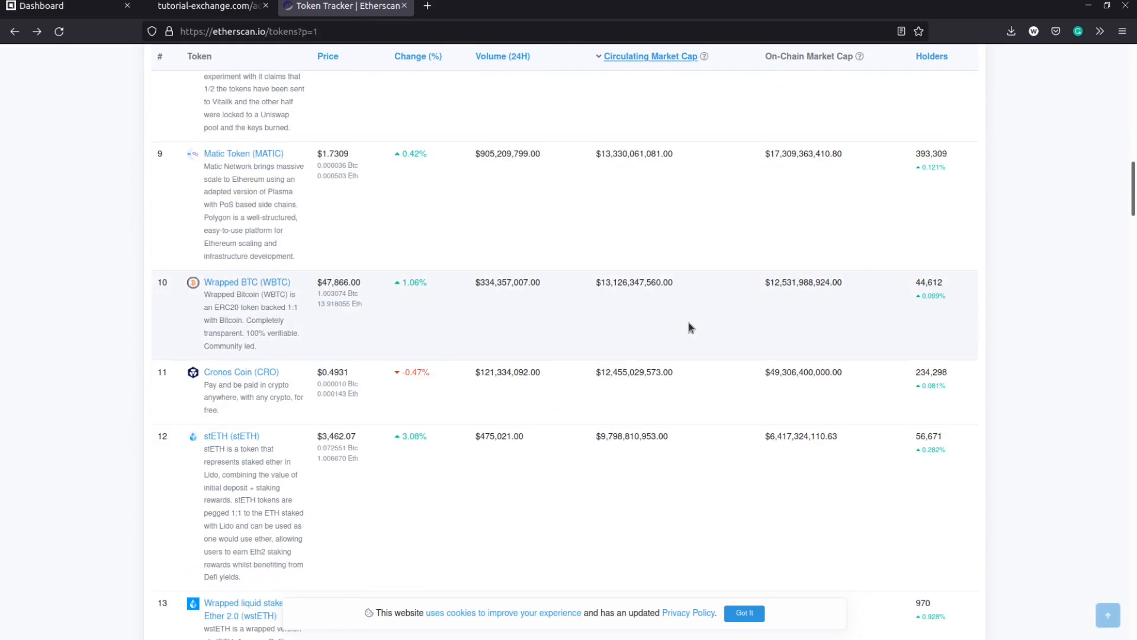
scroll("down", 3)
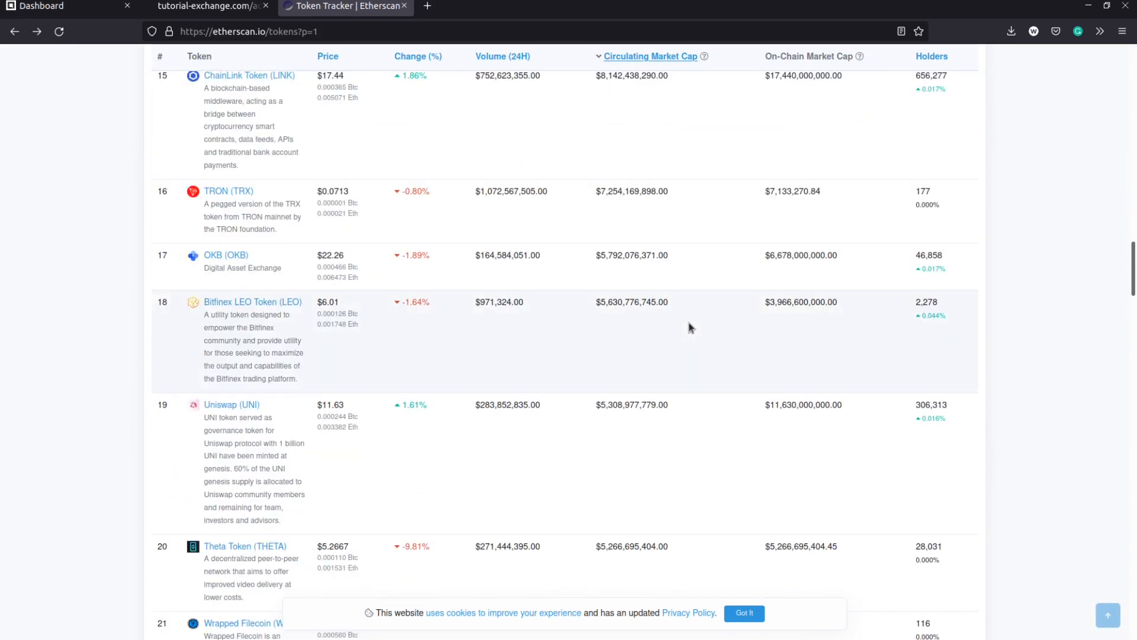
scroll("down", 3)
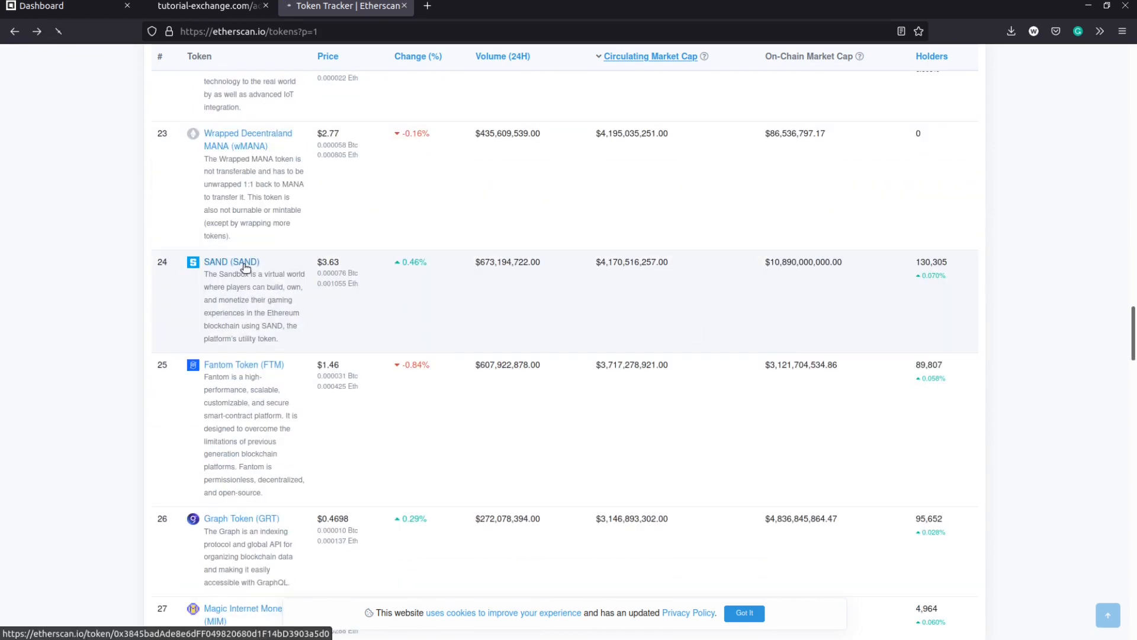
left_click(231, 262)
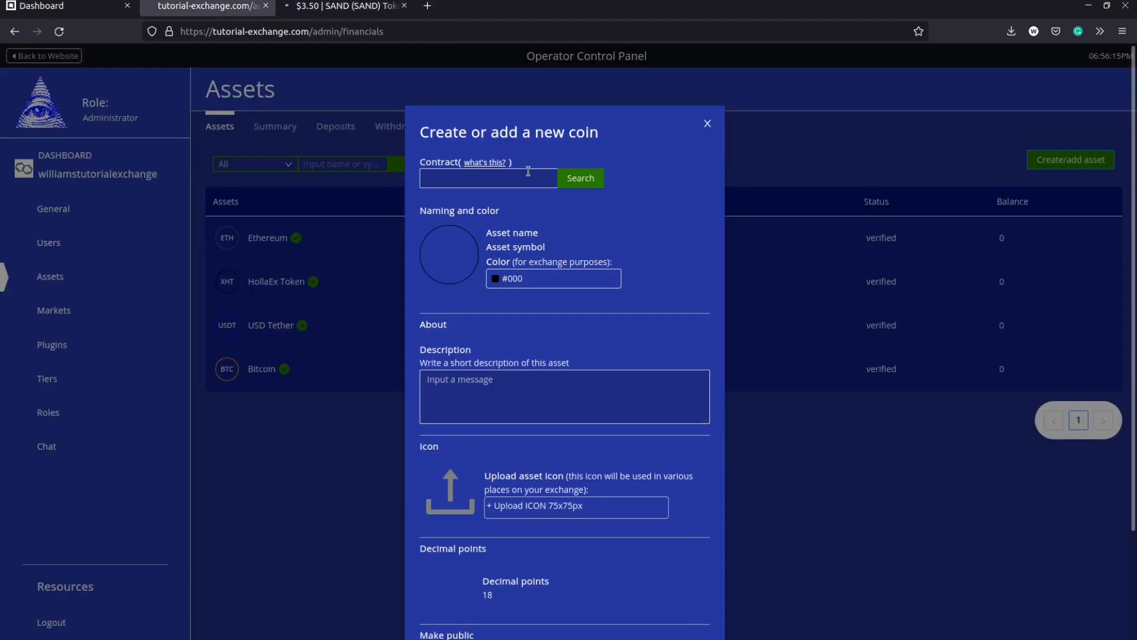
Step: Look up SAND by its contract address and set the coin colour to yellow #FFC107
type("F049820680d1F14bD3903a5d0")
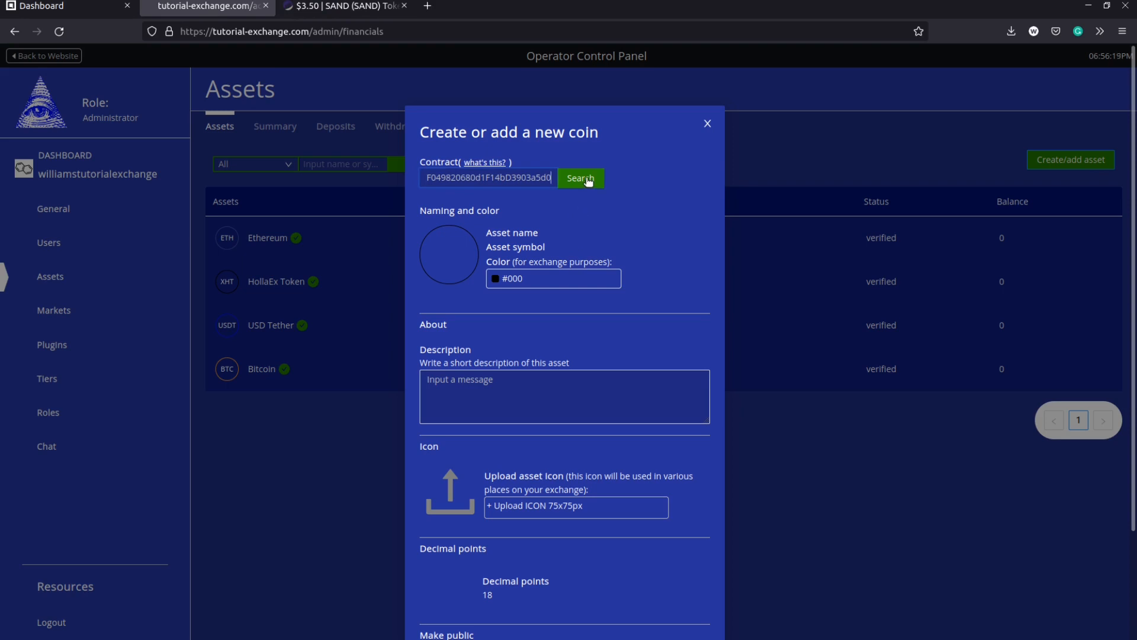
left_click(581, 178)
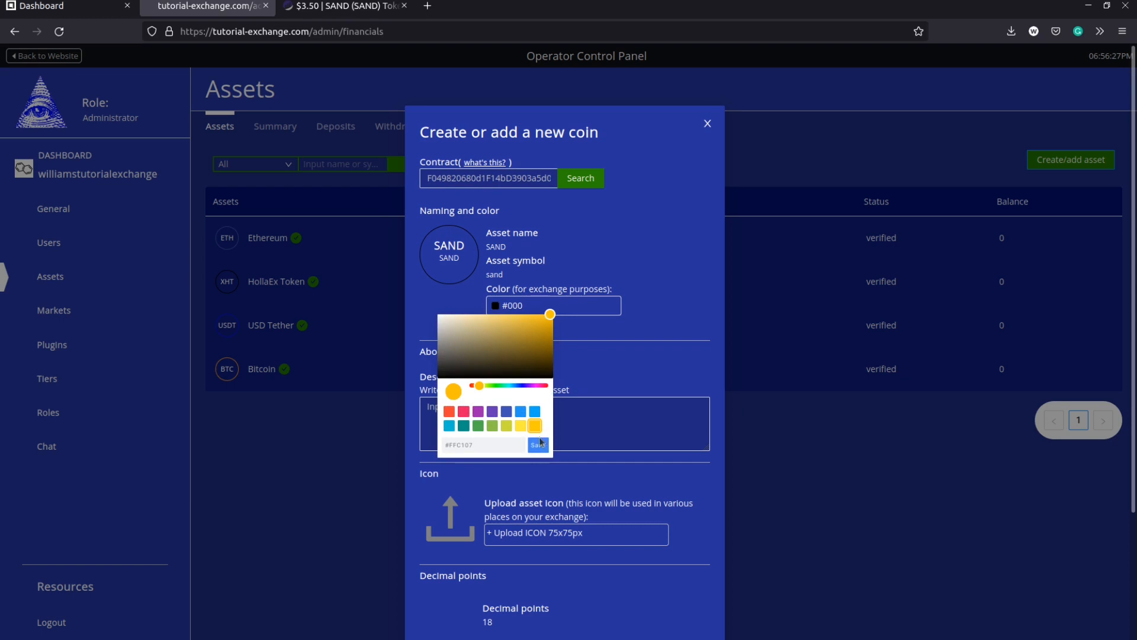
left_click(538, 444)
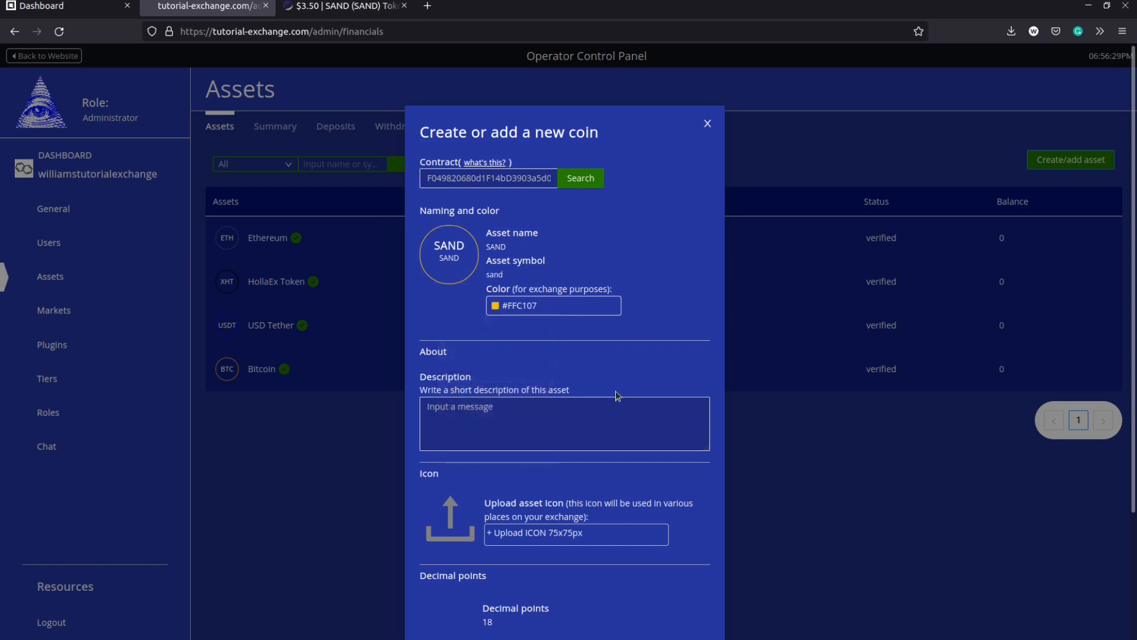
Step: Toggle Make Public off and back on, leaving the asset public
scroll("down", 3)
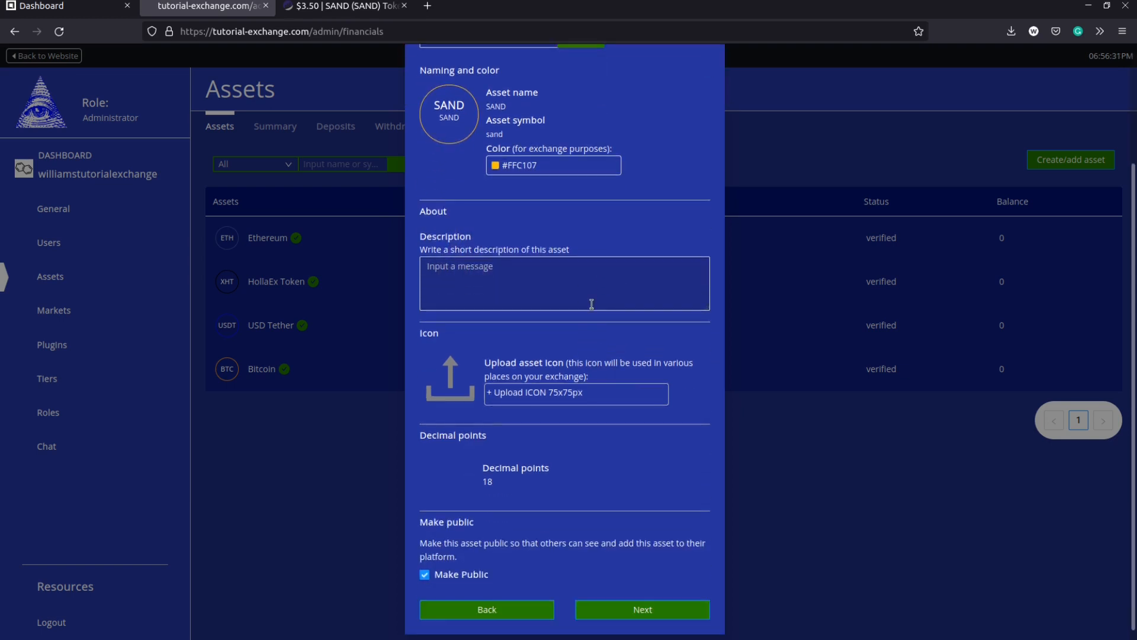
mouse_move(607, 381)
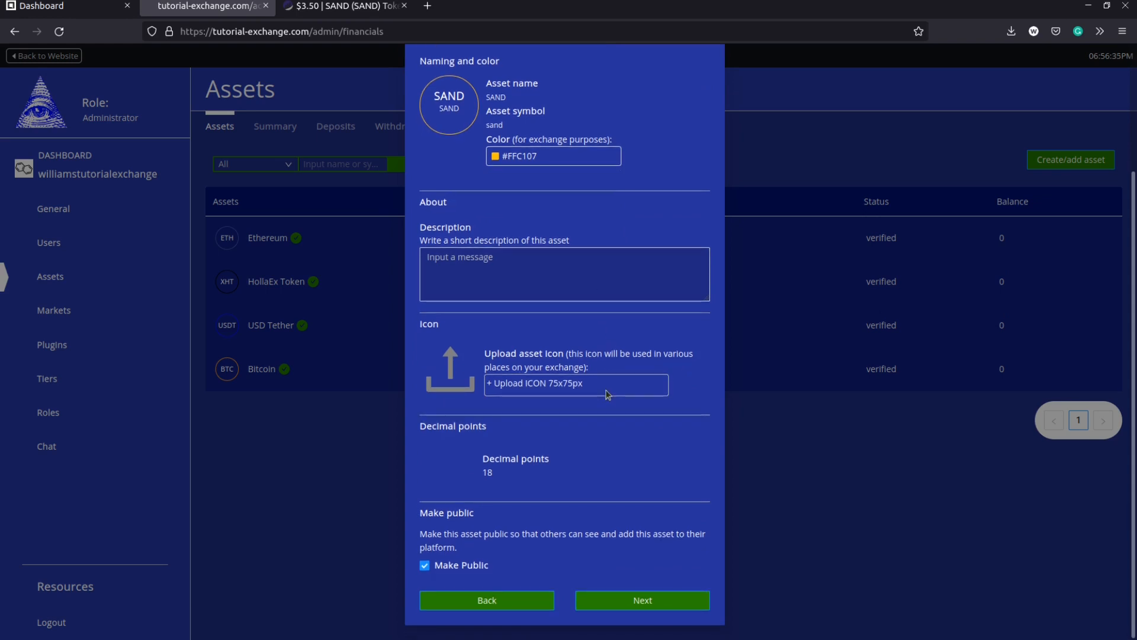
mouse_move(515, 566)
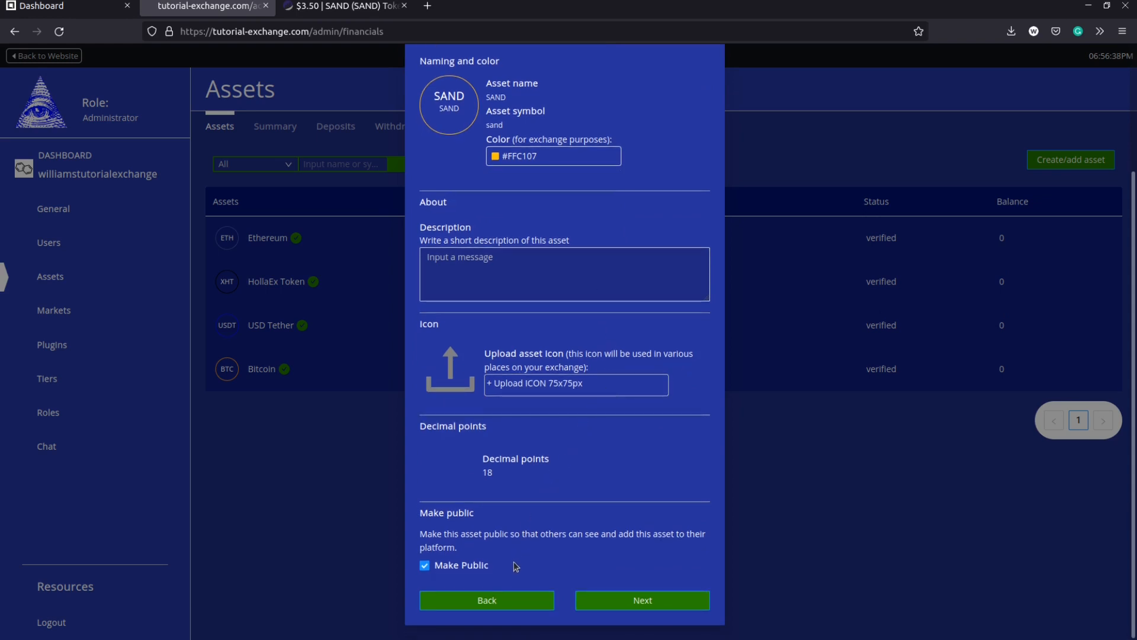
left_click(424, 565)
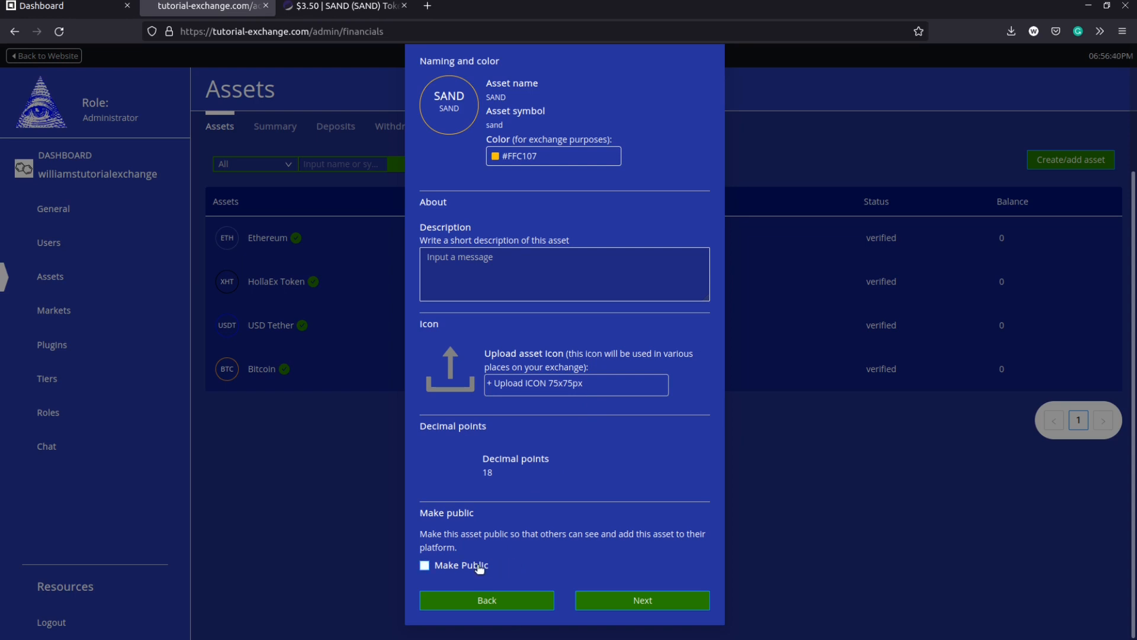
left_click(425, 565)
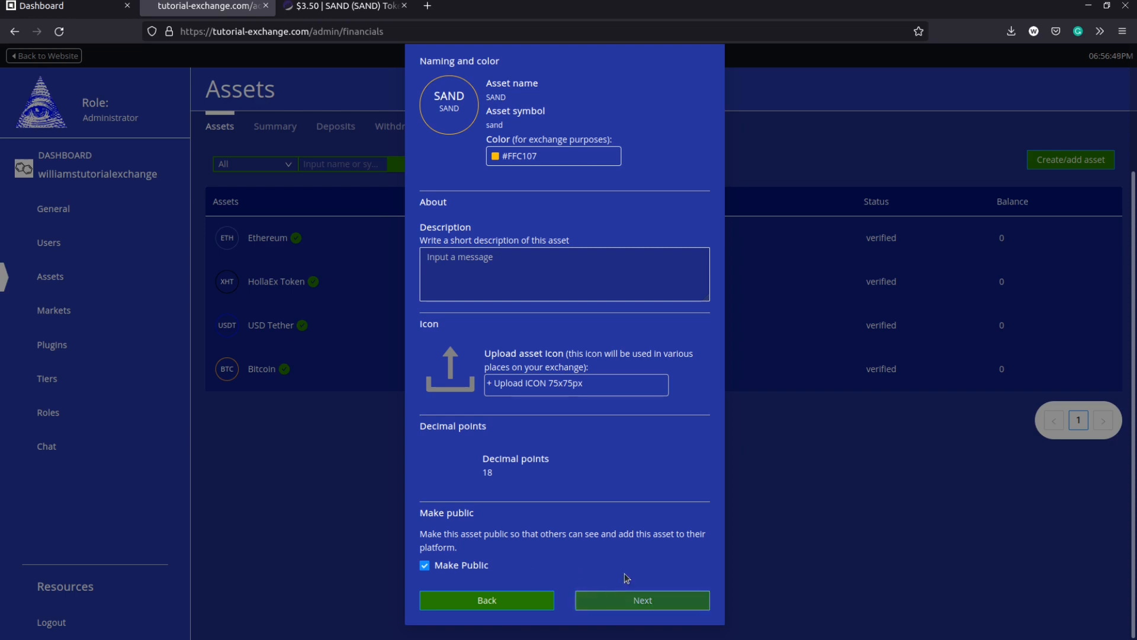
Step: Set SAND's rough price to 3.50 USD and continue to deposit and withdrawal limits
left_click(642, 600)
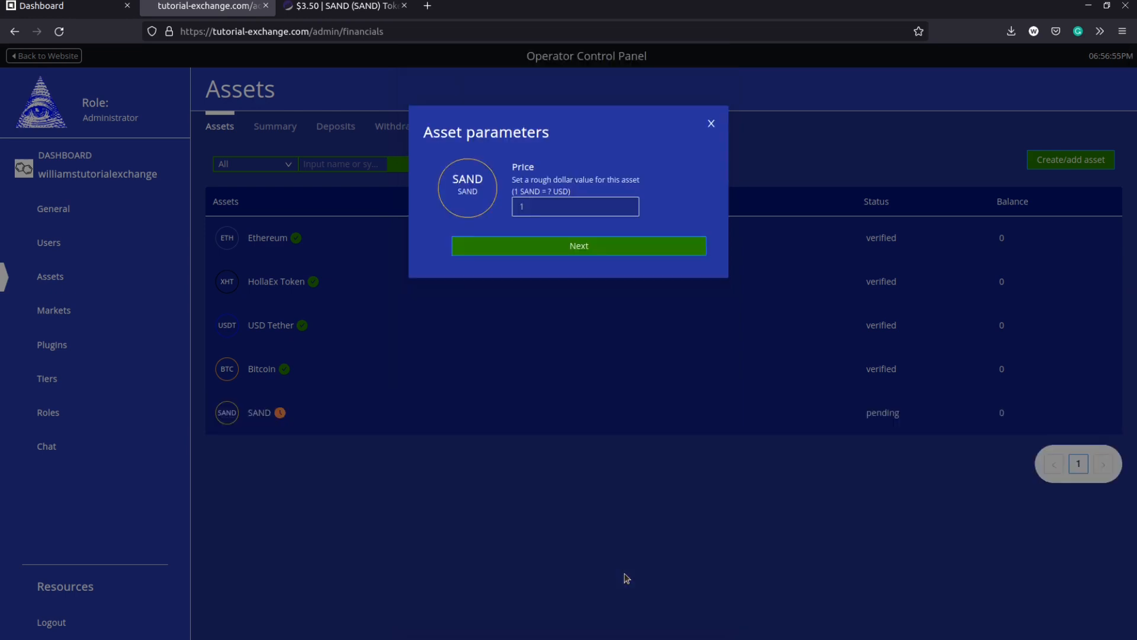
left_click(566, 207)
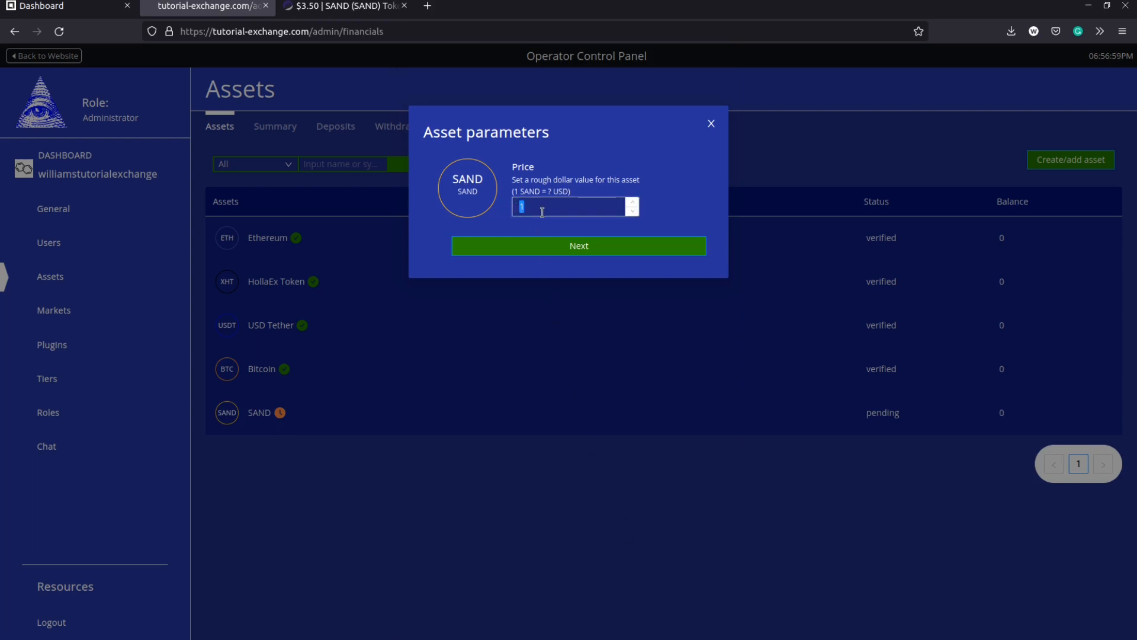
type("3.50")
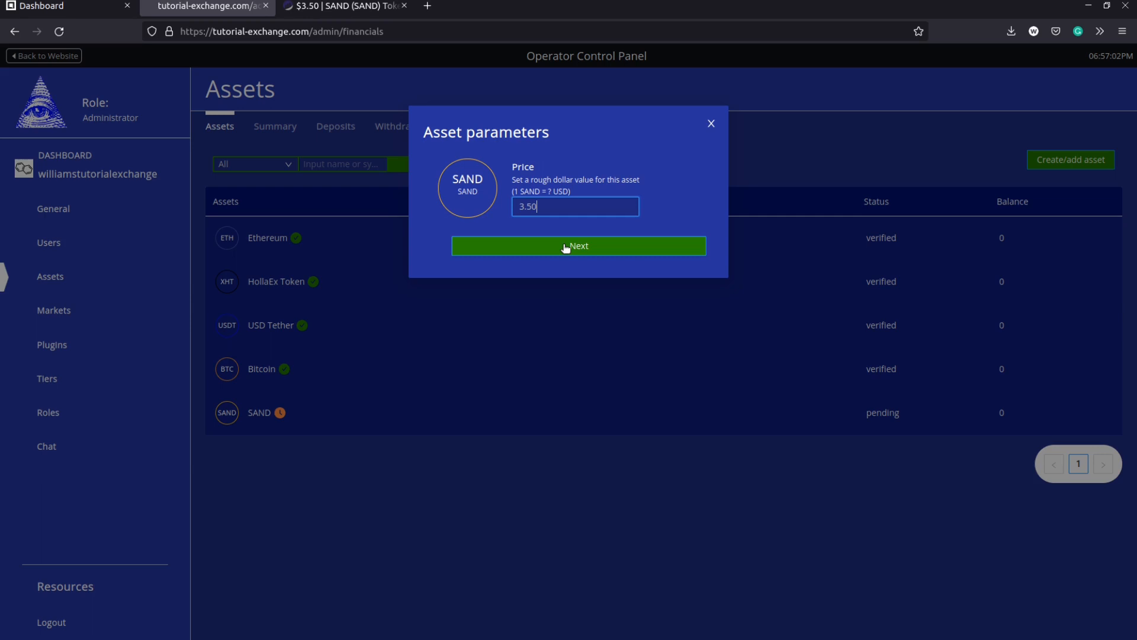
left_click(578, 247)
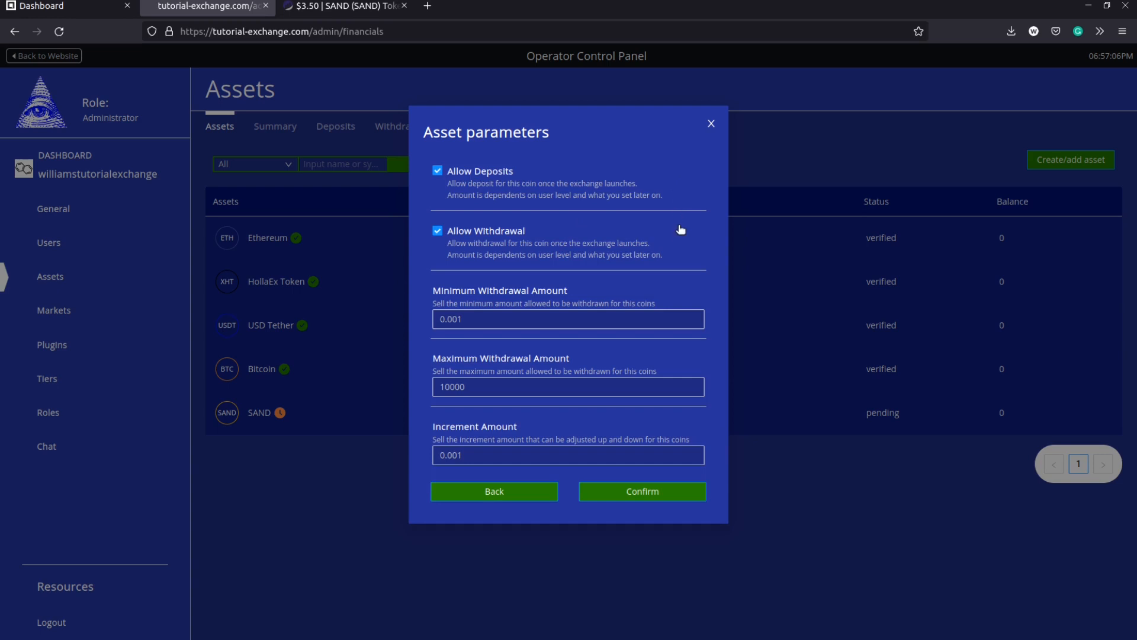
mouse_move(692, 294)
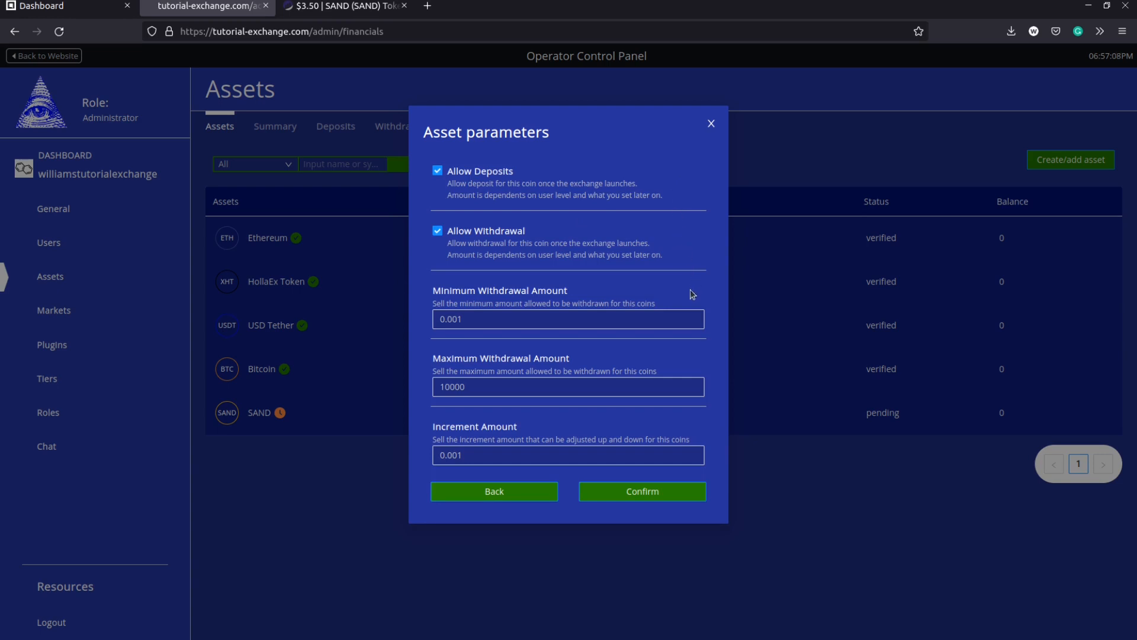
mouse_move(691, 411)
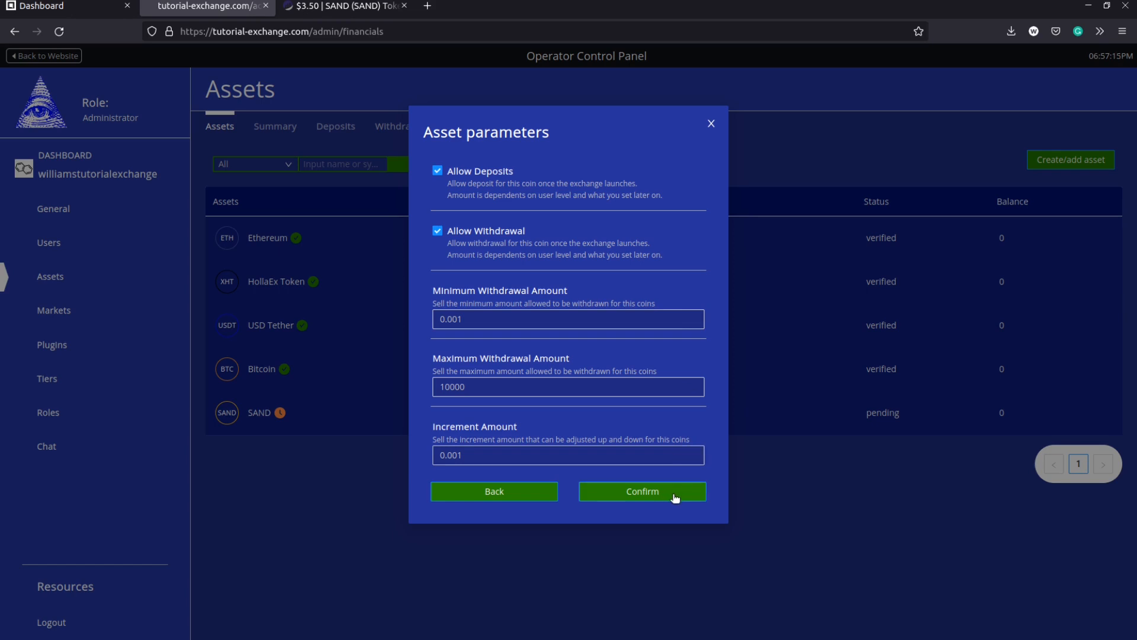
Step: Confirm the default limits: min 0.001, max 10000, increment 0.001, deposits and withdrawals allowed
left_click(642, 490)
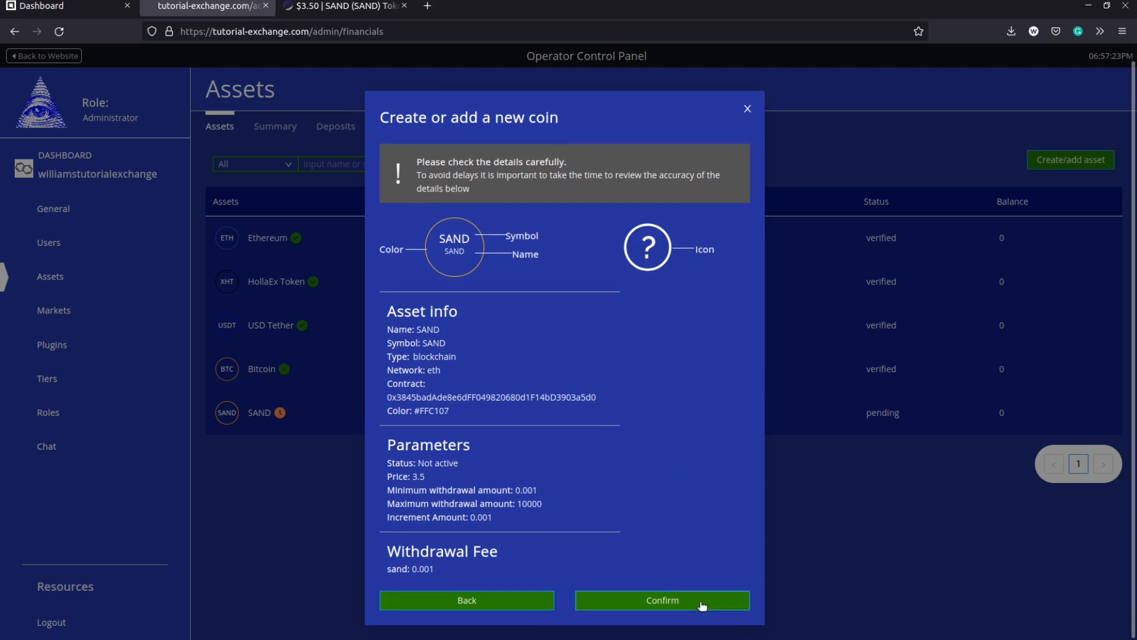
Step: Submit the SAND coin as a pending asset and go to the Markets page
left_click(661, 600)
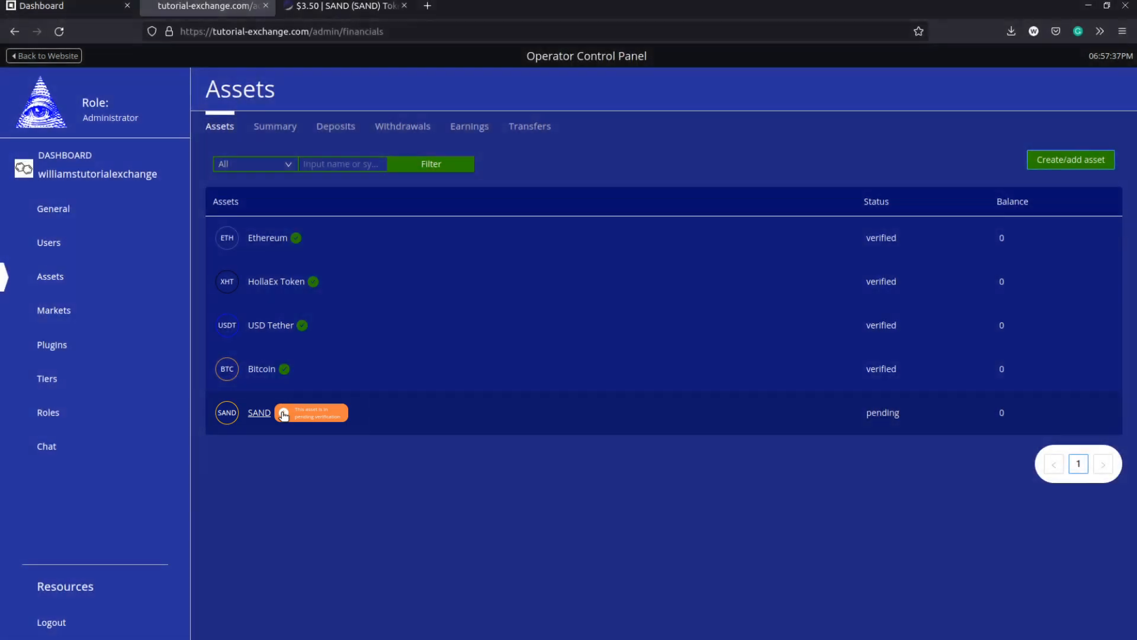
mouse_move(252, 455)
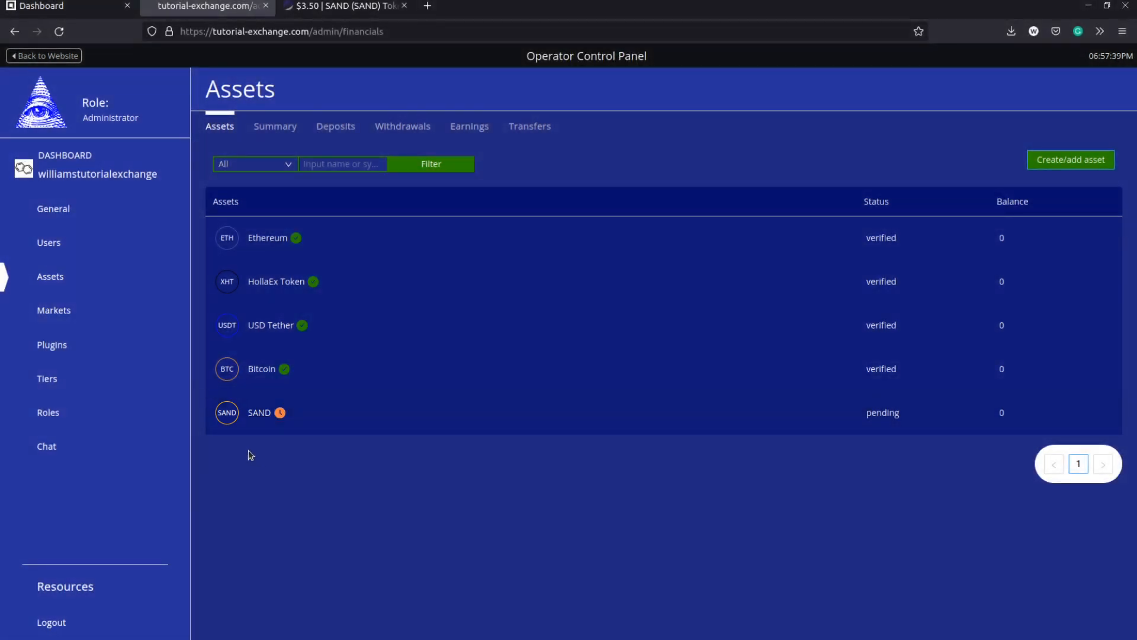
left_click(53, 310)
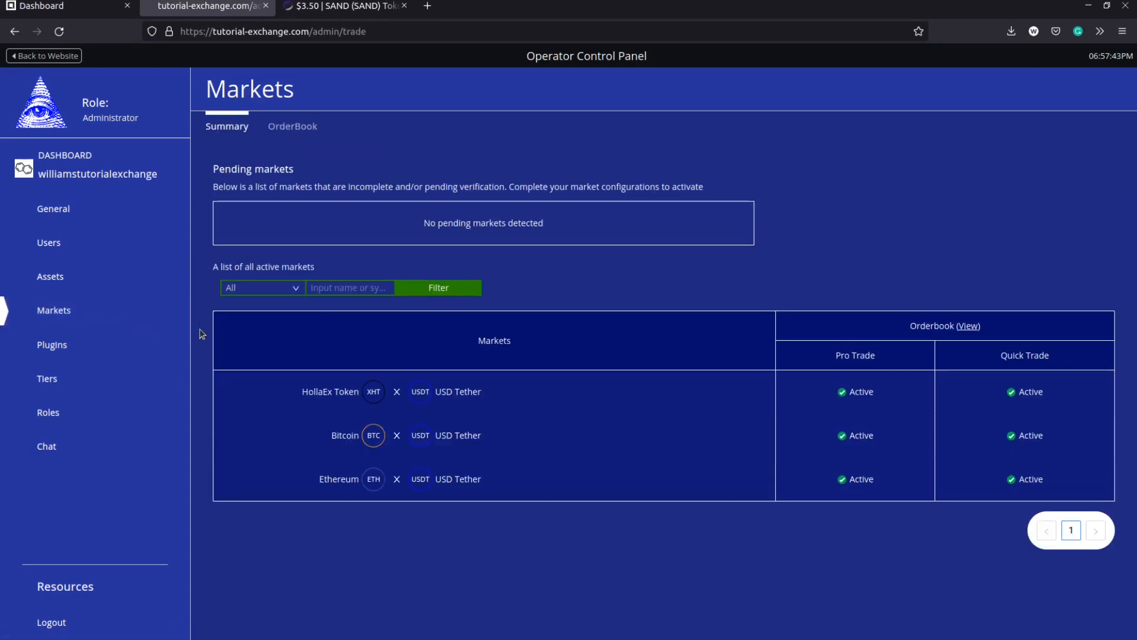
mouse_move(240, 331)
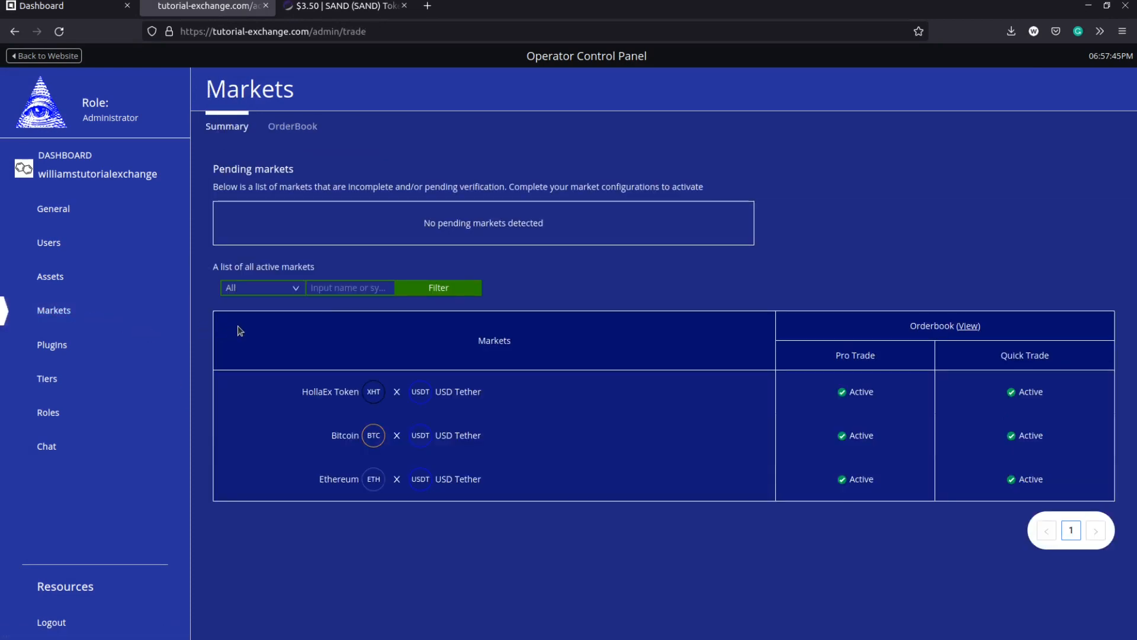
Step: Switch to the OrderBook markets tab and start adding a new market
left_click(292, 125)
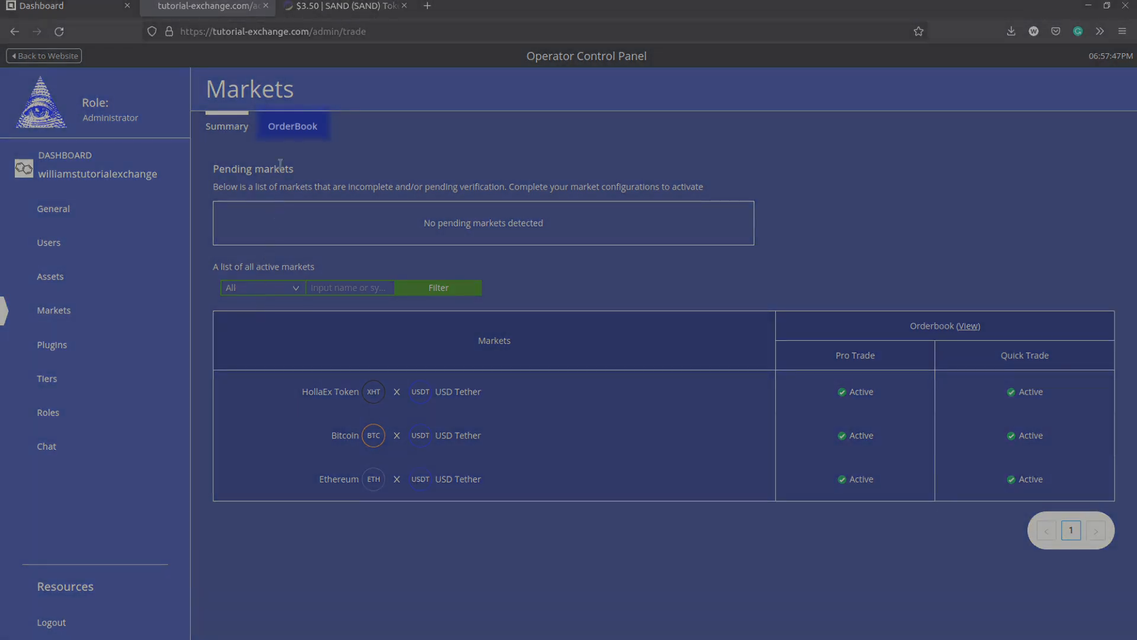
left_click(291, 126)
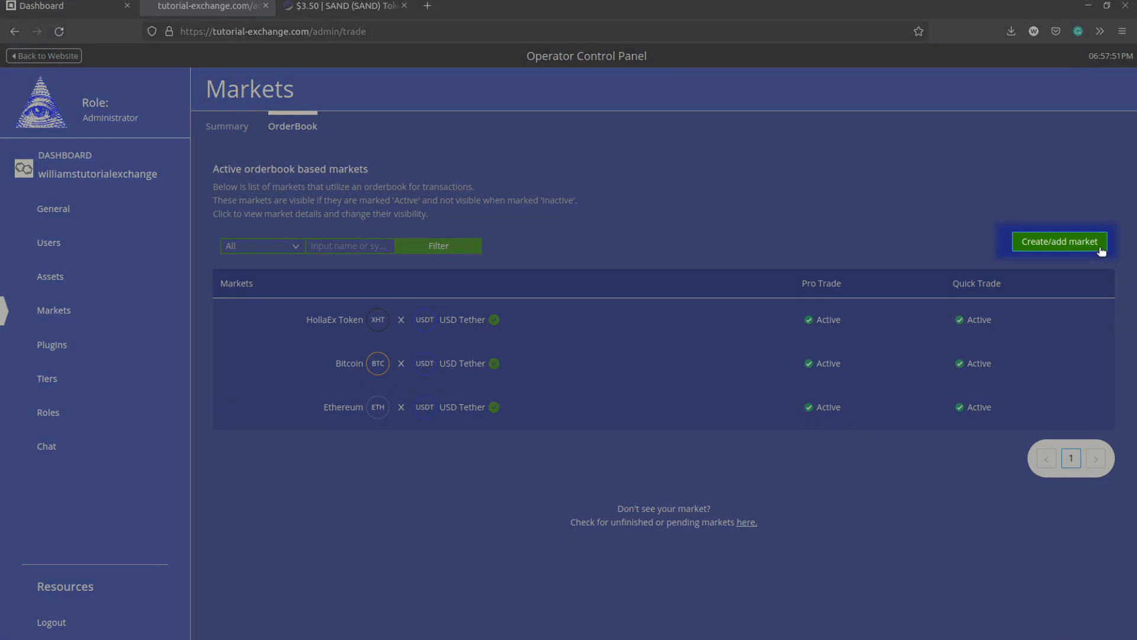
left_click(1059, 241)
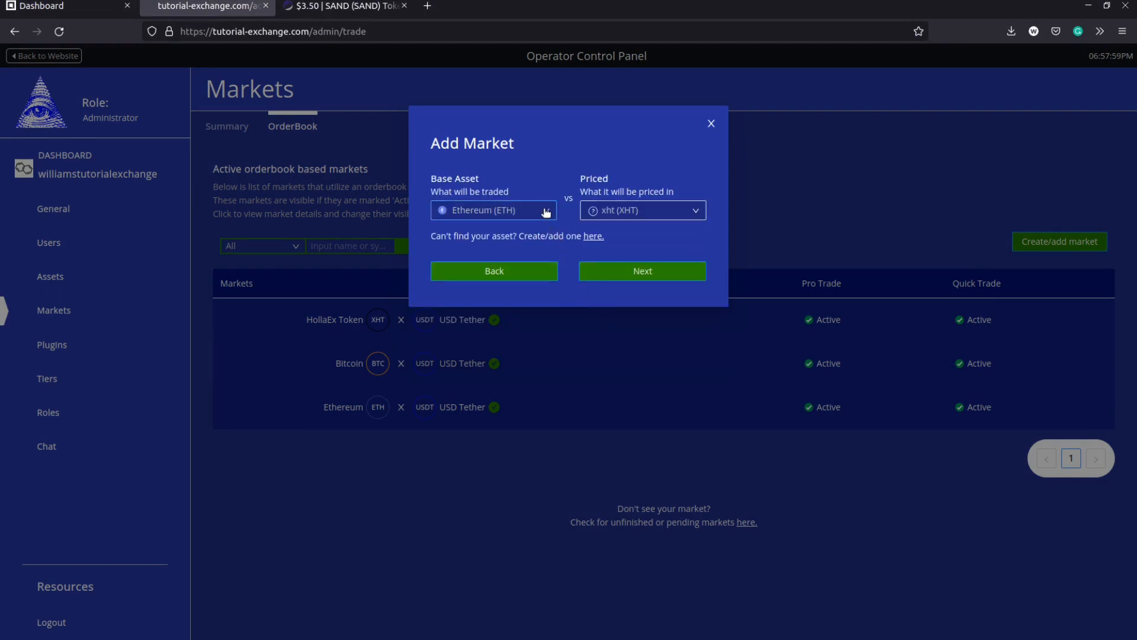
Step: Choose SAND as base asset priced in USD Tether (USDT) and continue to trade settings
left_click(494, 211)
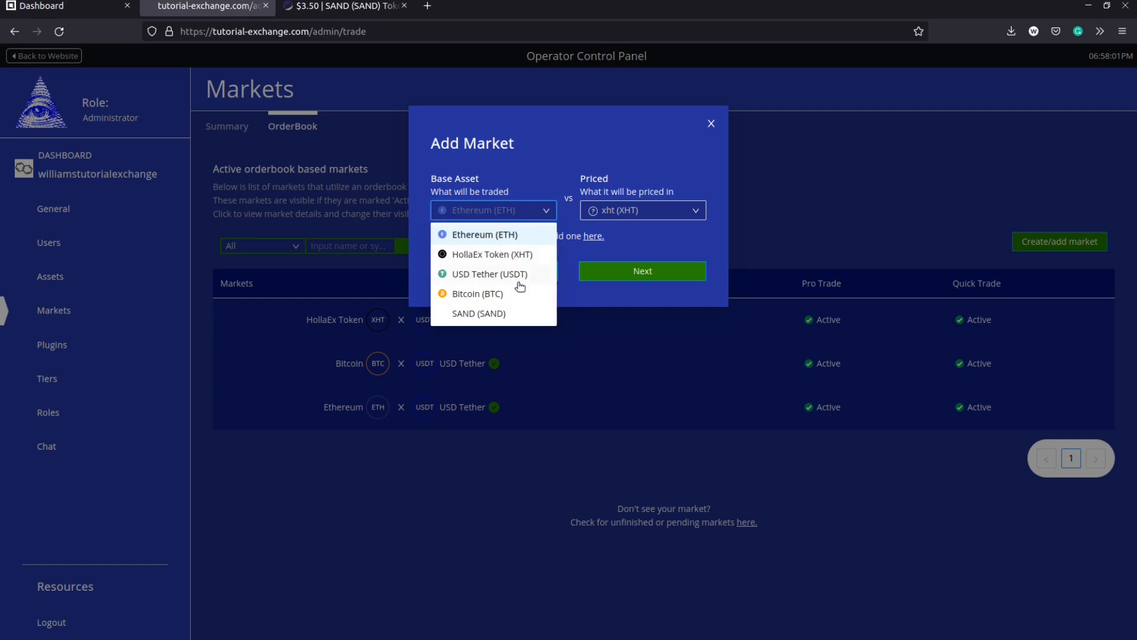
left_click(478, 313)
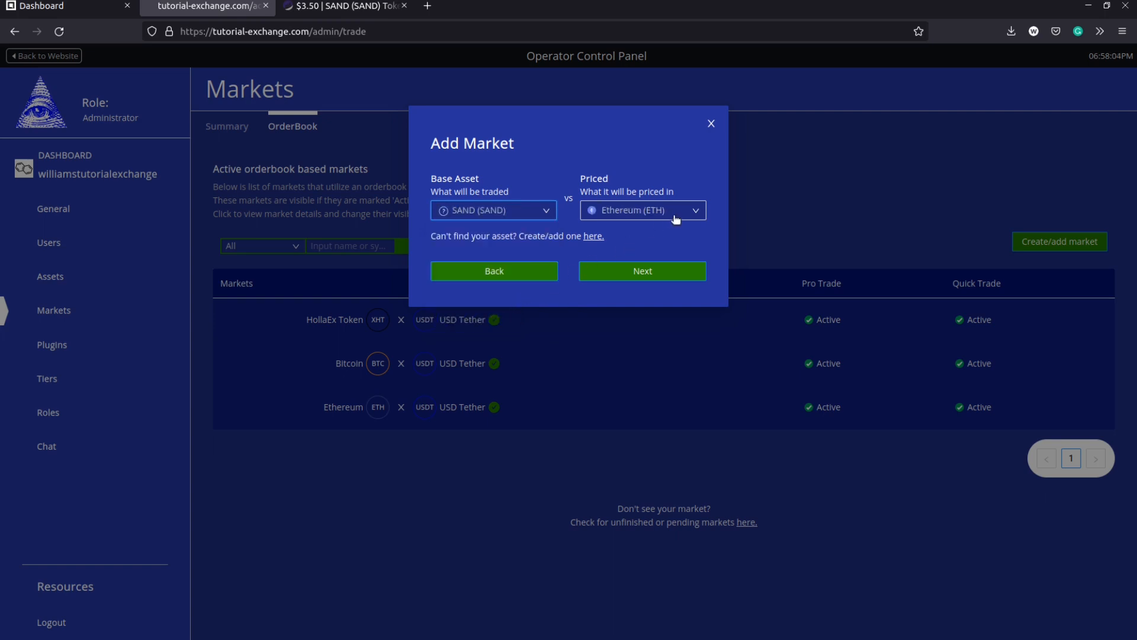
left_click(643, 211)
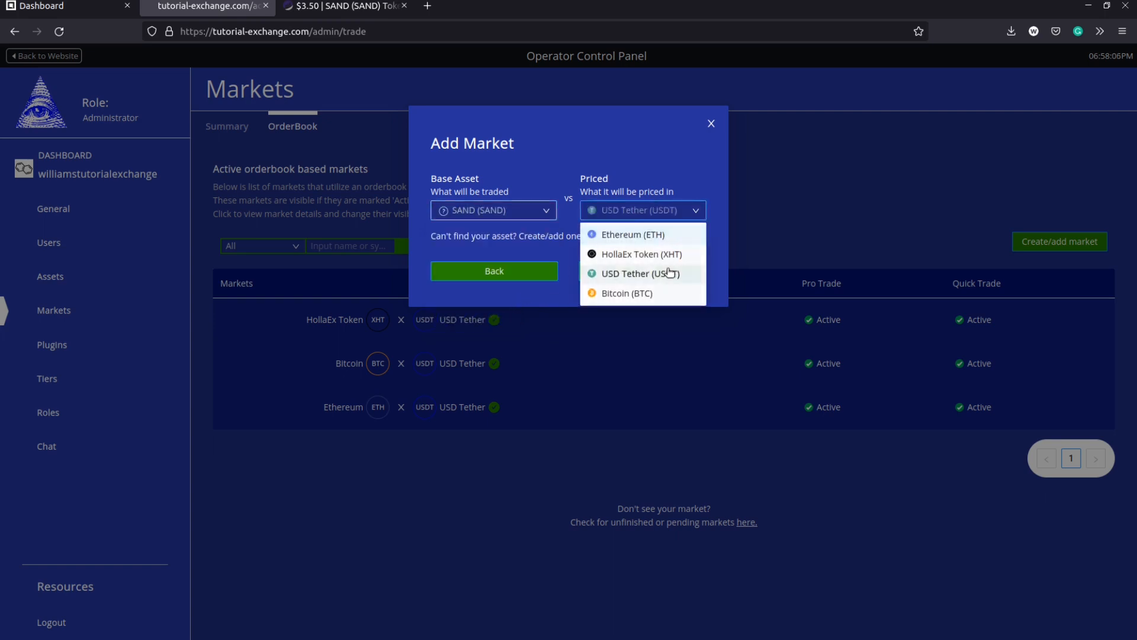
left_click(639, 273)
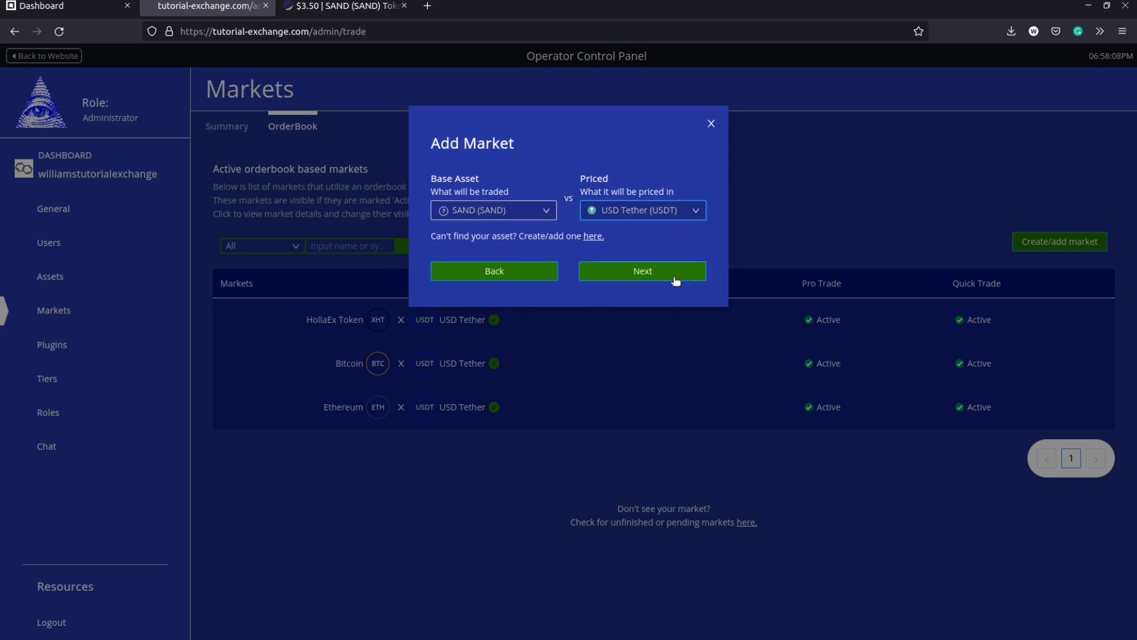
left_click(642, 270)
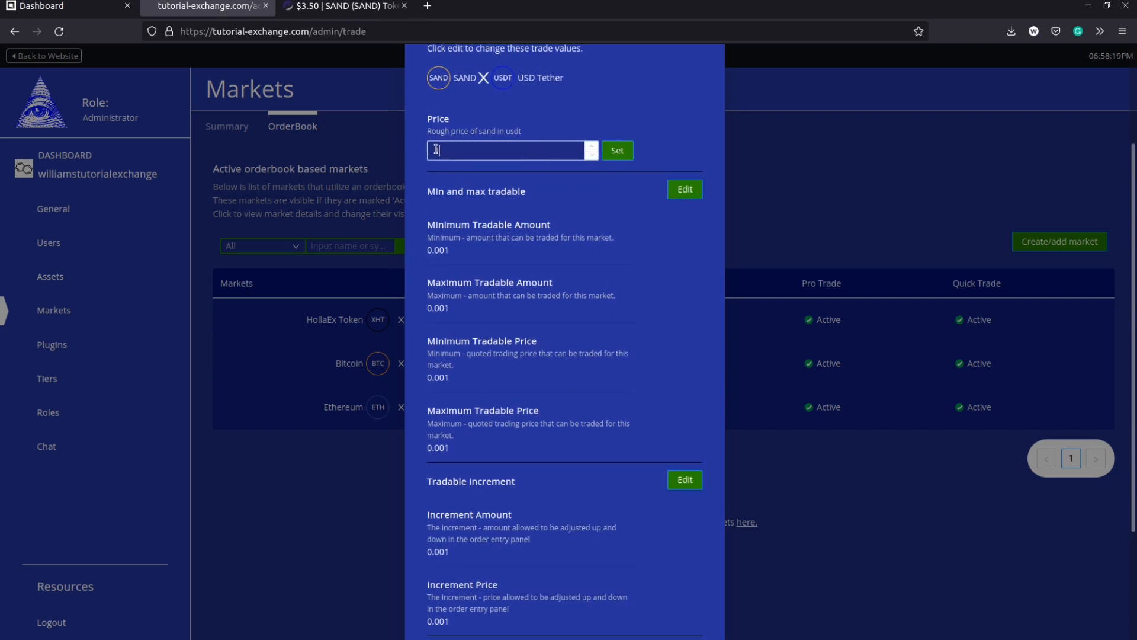
Step: Enter a rough price of 3.50 USDT for SAND, keep the default tradable limits, and proceed to review
type("3.50")
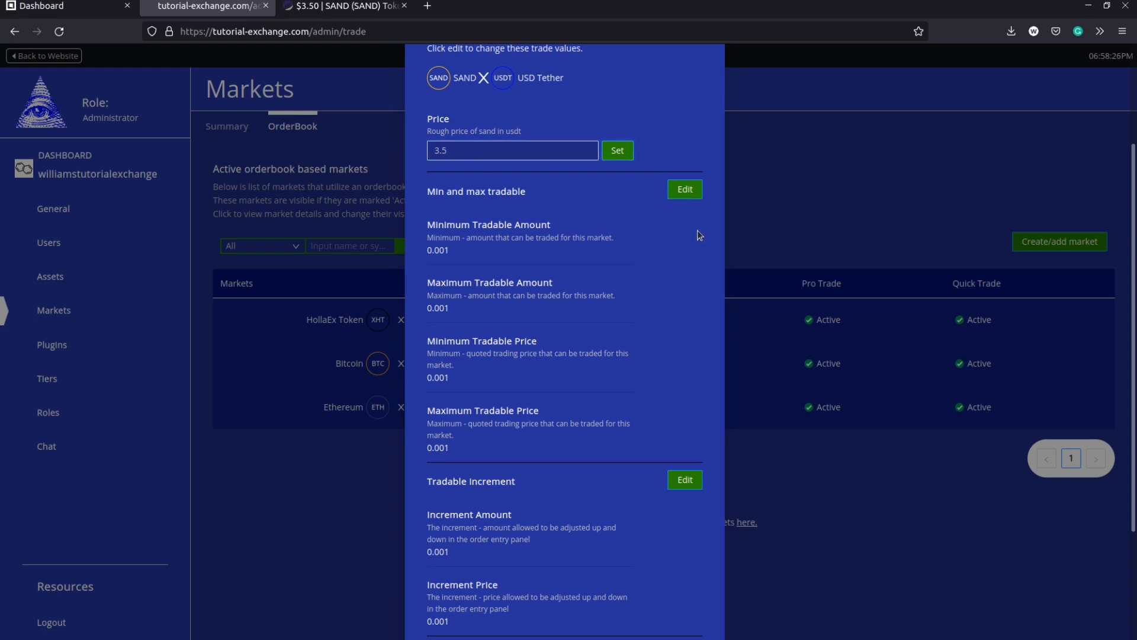
scroll("down", 3)
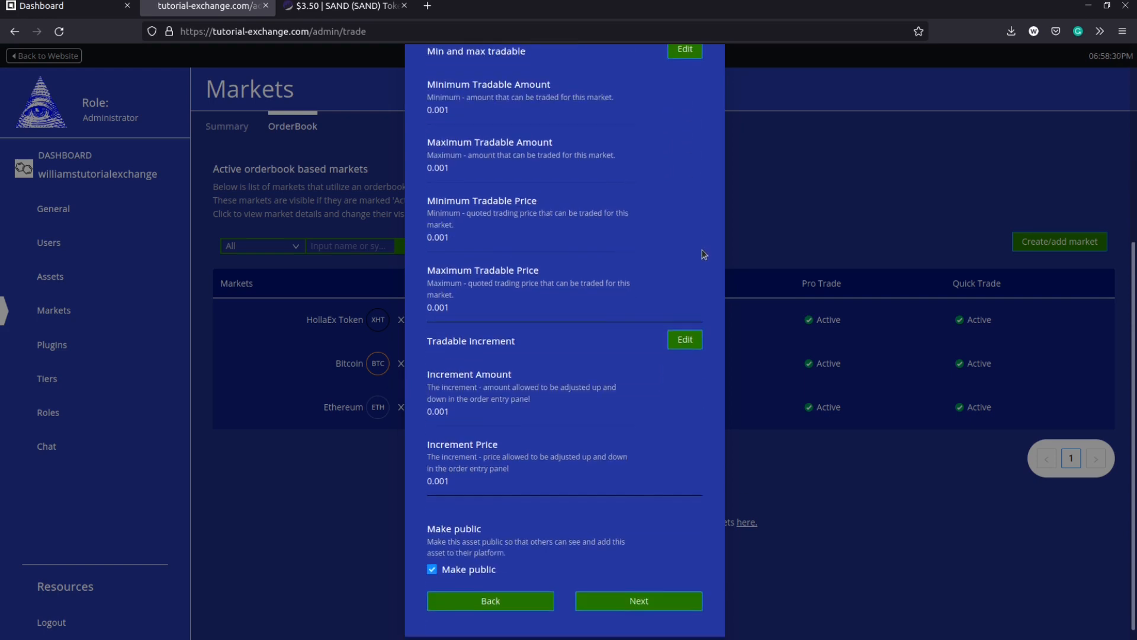
scroll("down", 3)
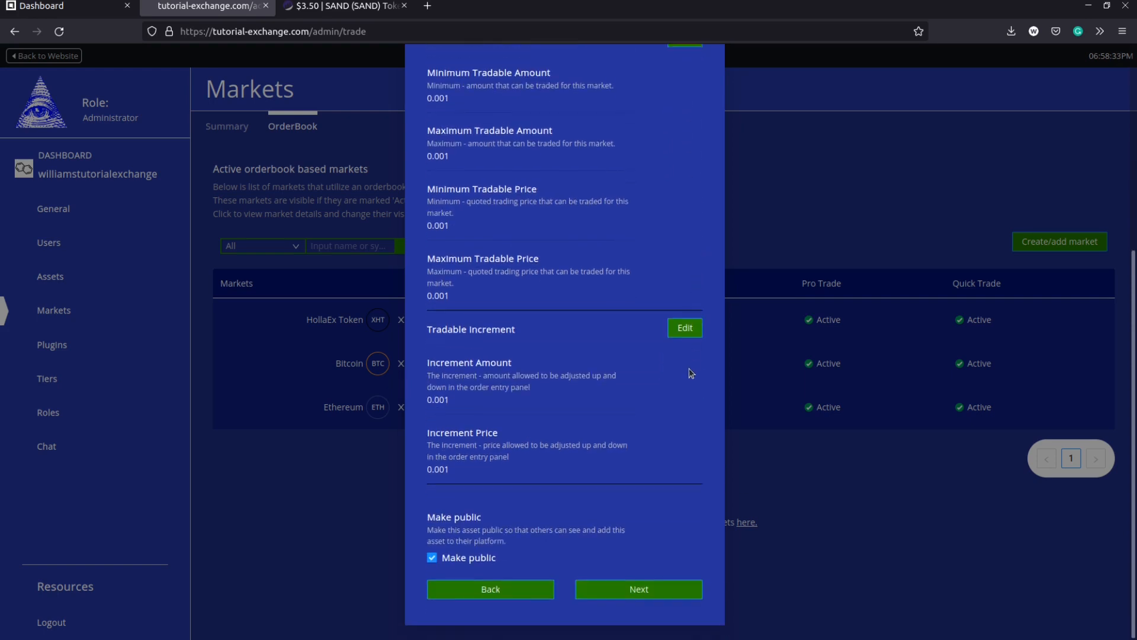
mouse_move(685, 468)
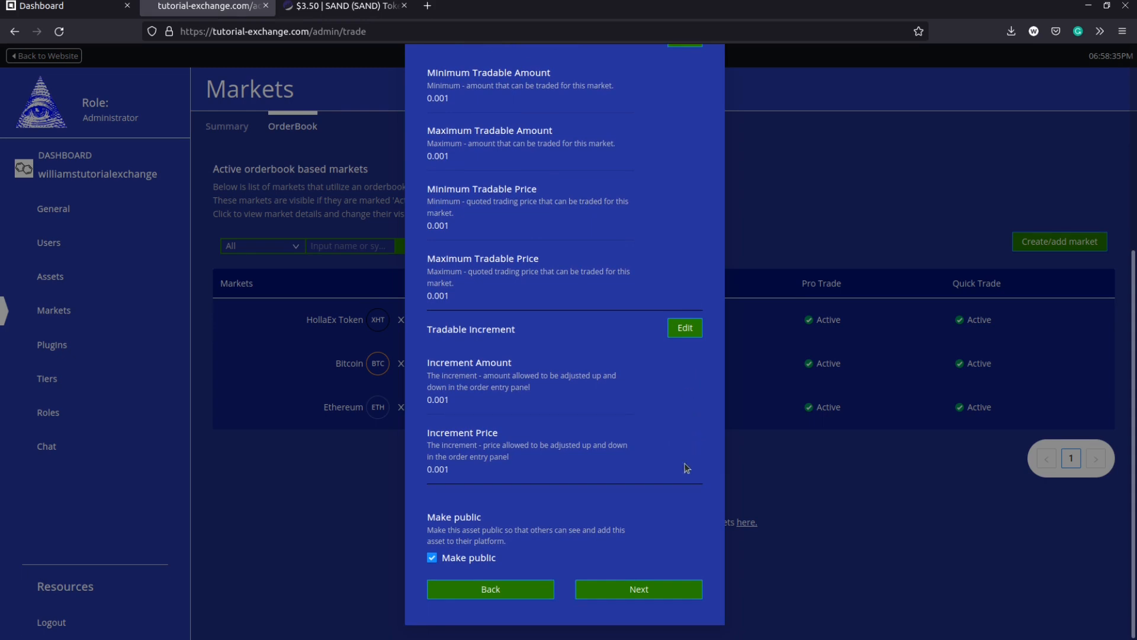
left_click(639, 589)
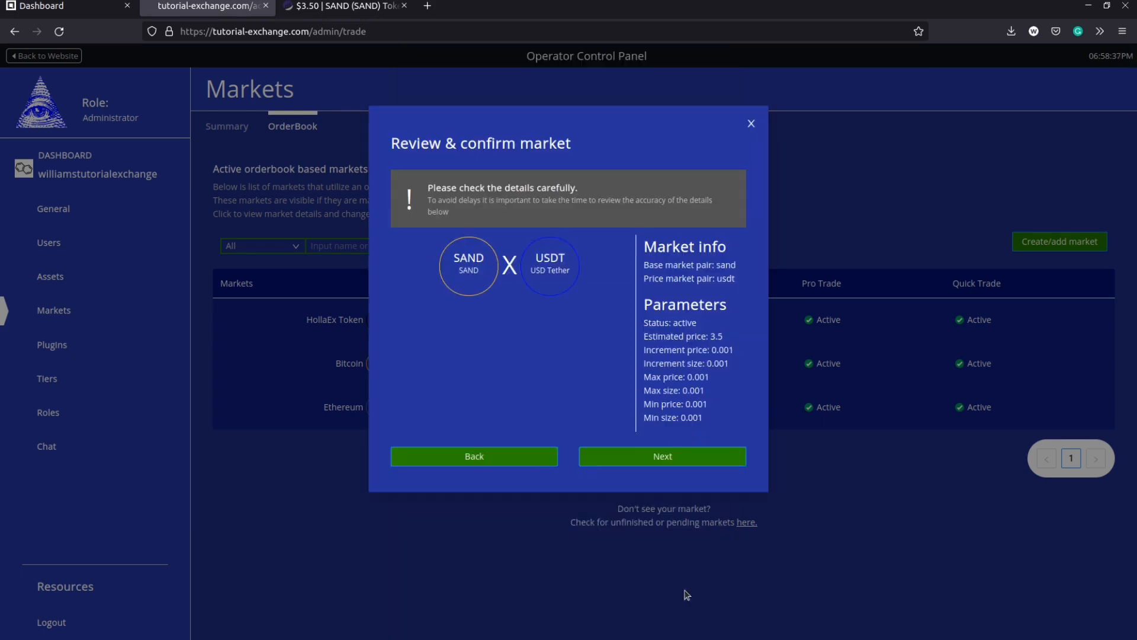
mouse_move(692, 557)
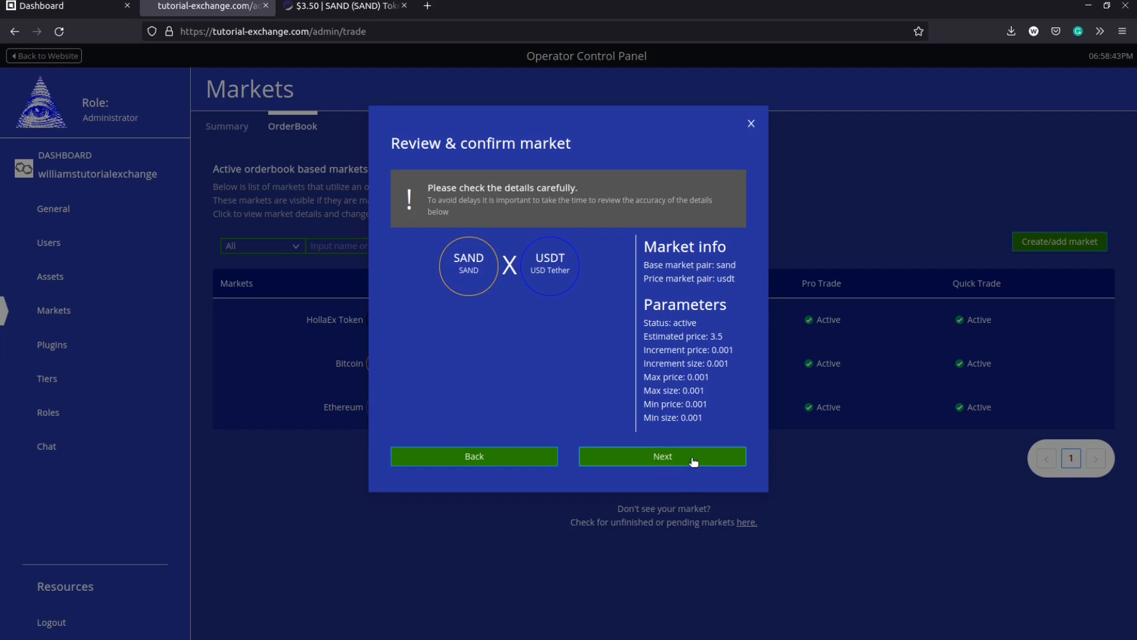
Step: Submit the SAND/USDT market from the review dialog and return to the markets summary
left_click(664, 456)
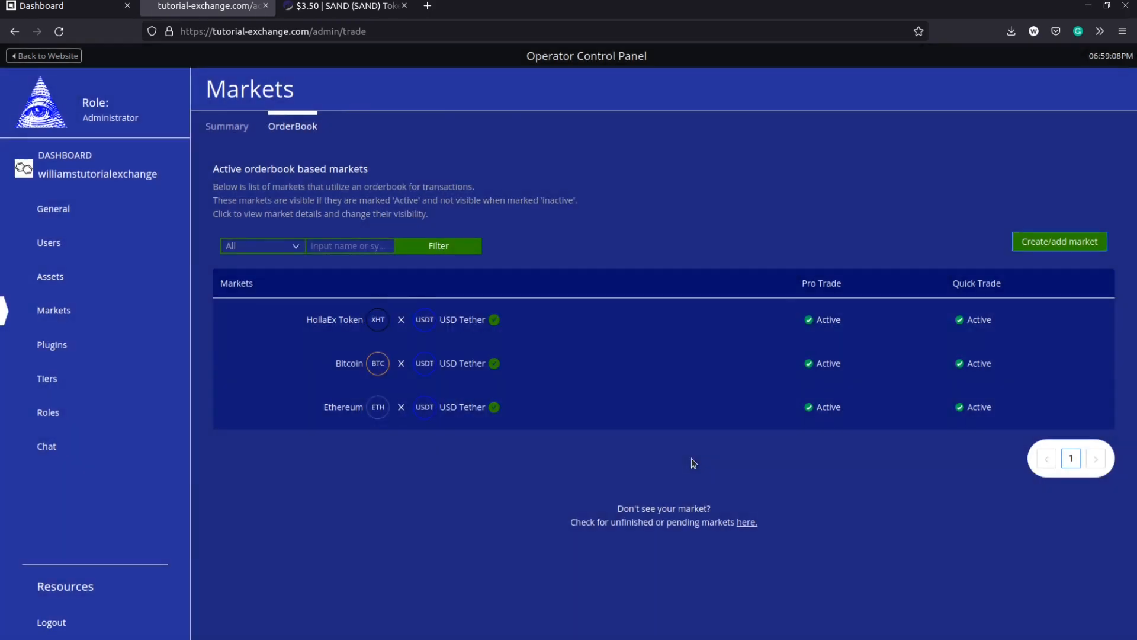
left_click(227, 125)
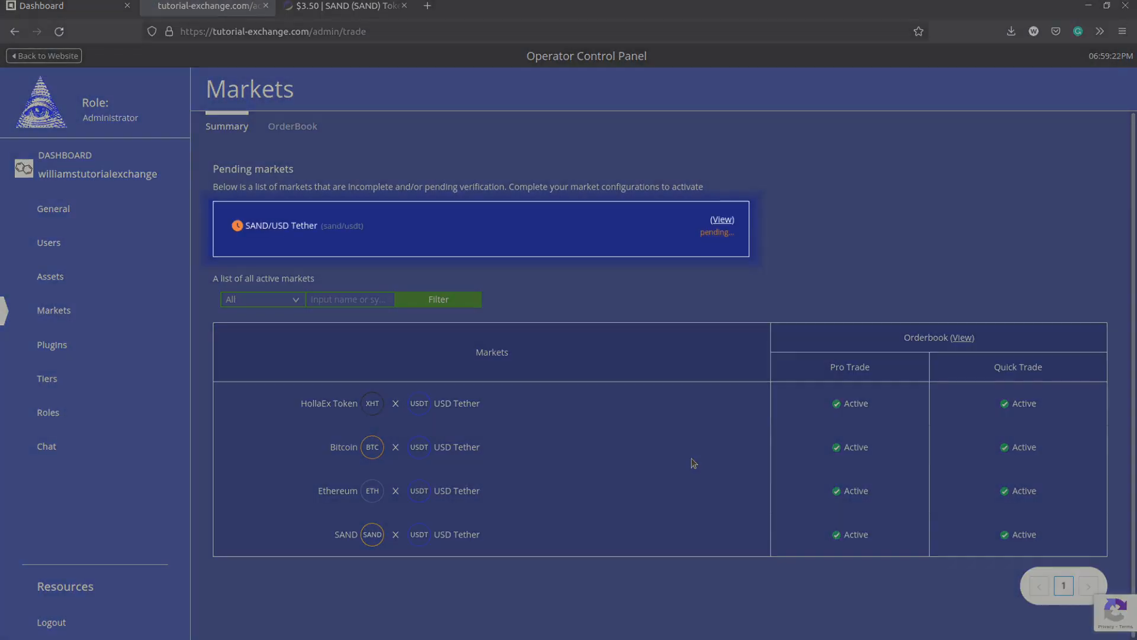
mouse_move(538, 524)
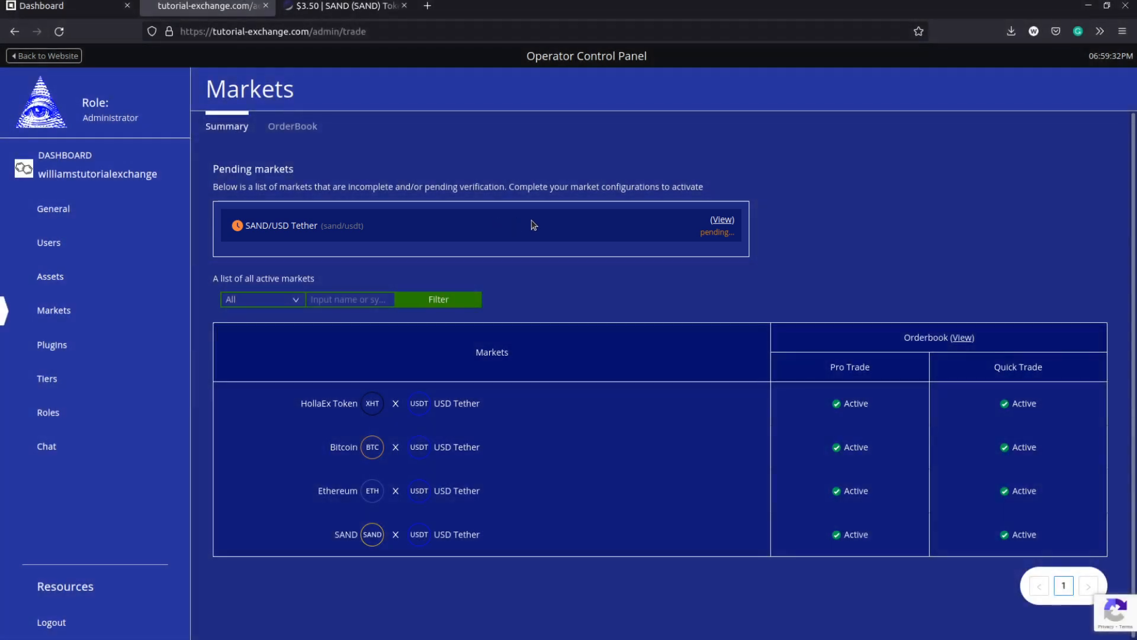
Step: Verify SAND/USD Tether shows as pending, then open the pending SAND asset's management page from Assets
left_click(64, 160)
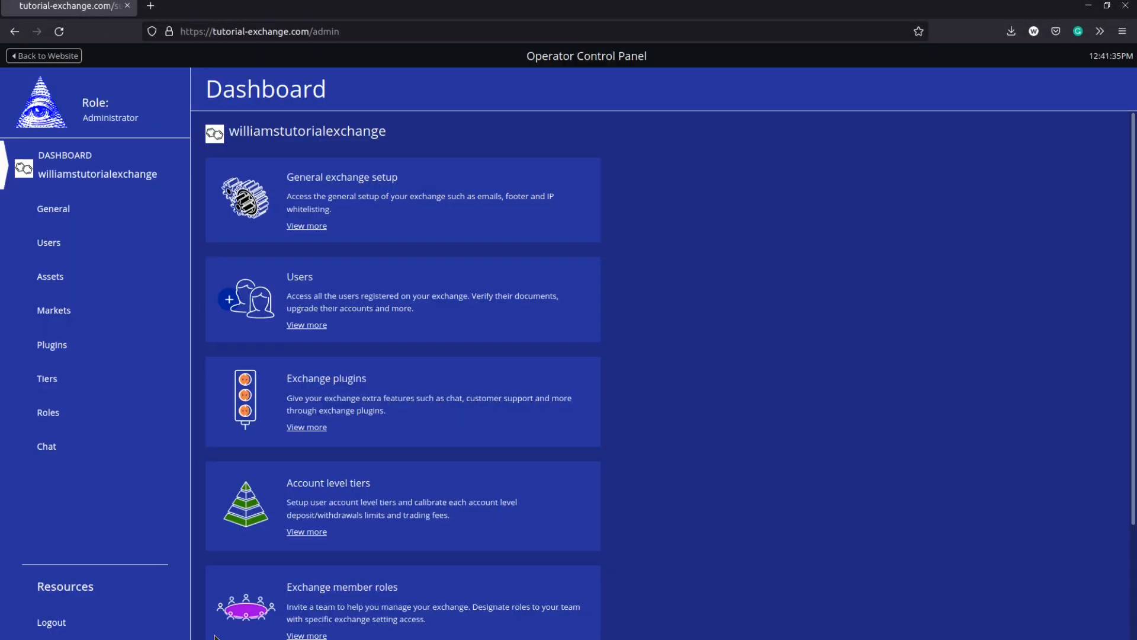
left_click(50, 276)
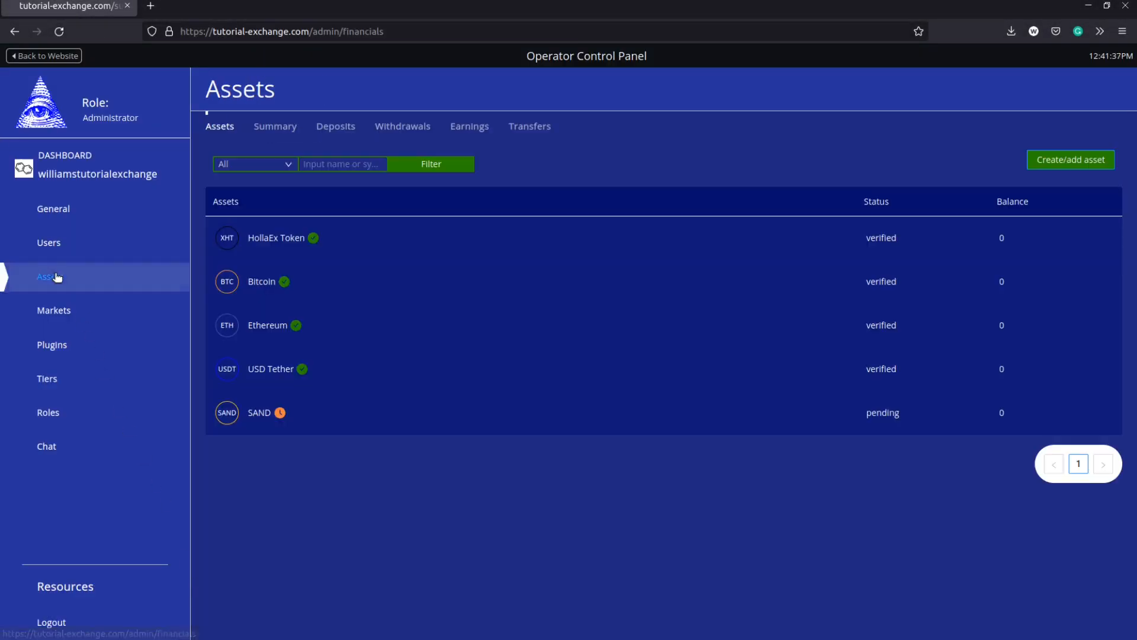
left_click(258, 412)
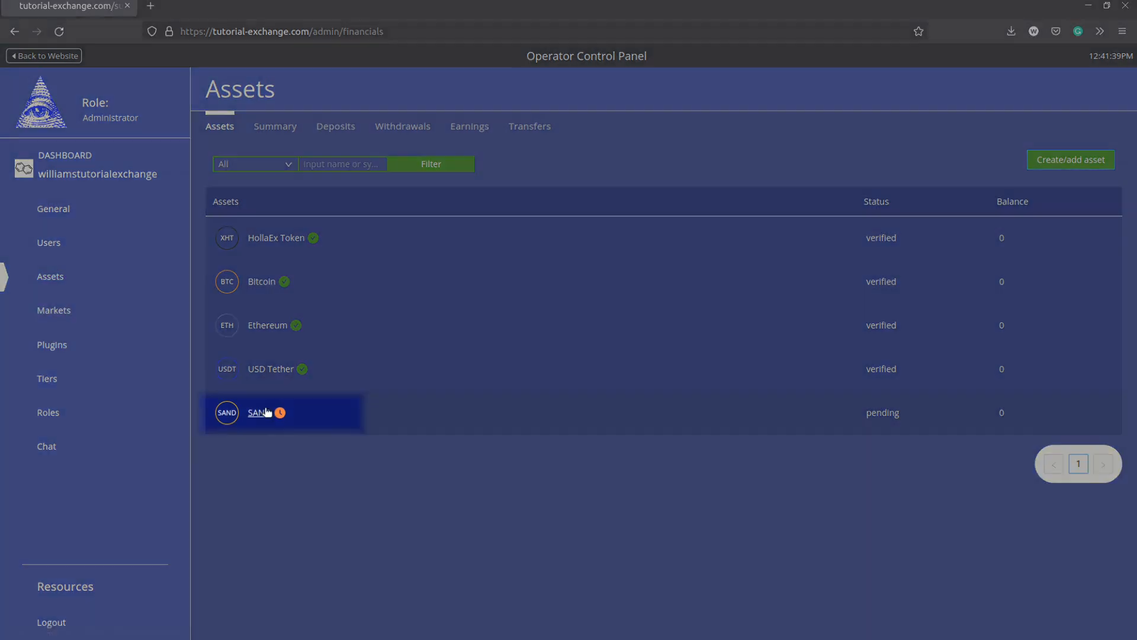
left_click(255, 413)
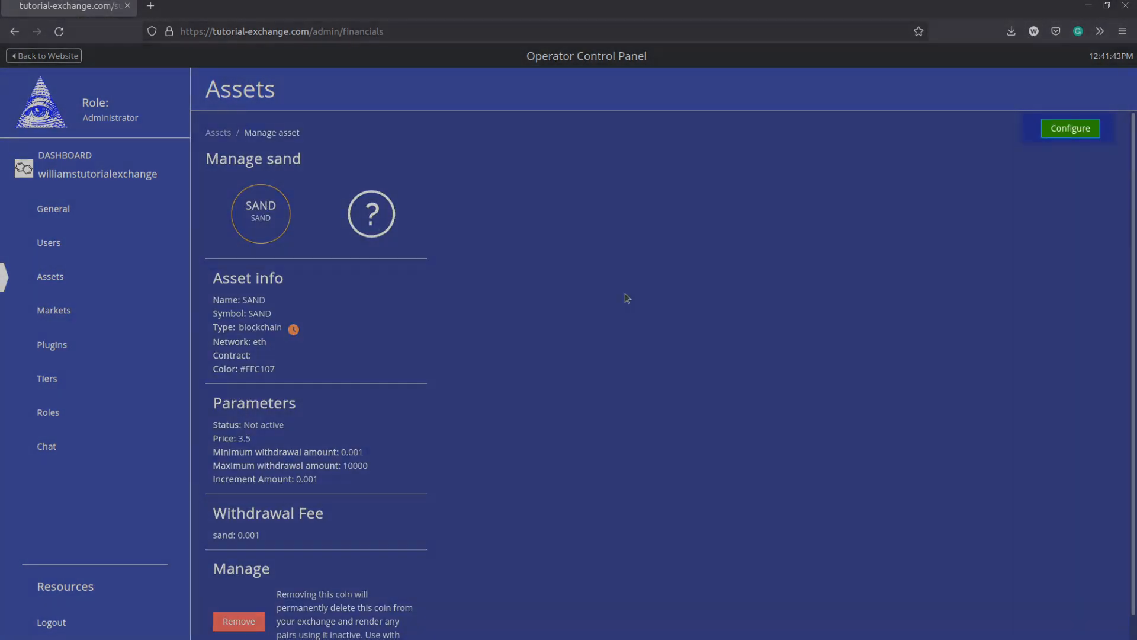
Step: Switch the SAND asset page into Configure mode for editing its icon and details
left_click(1072, 128)
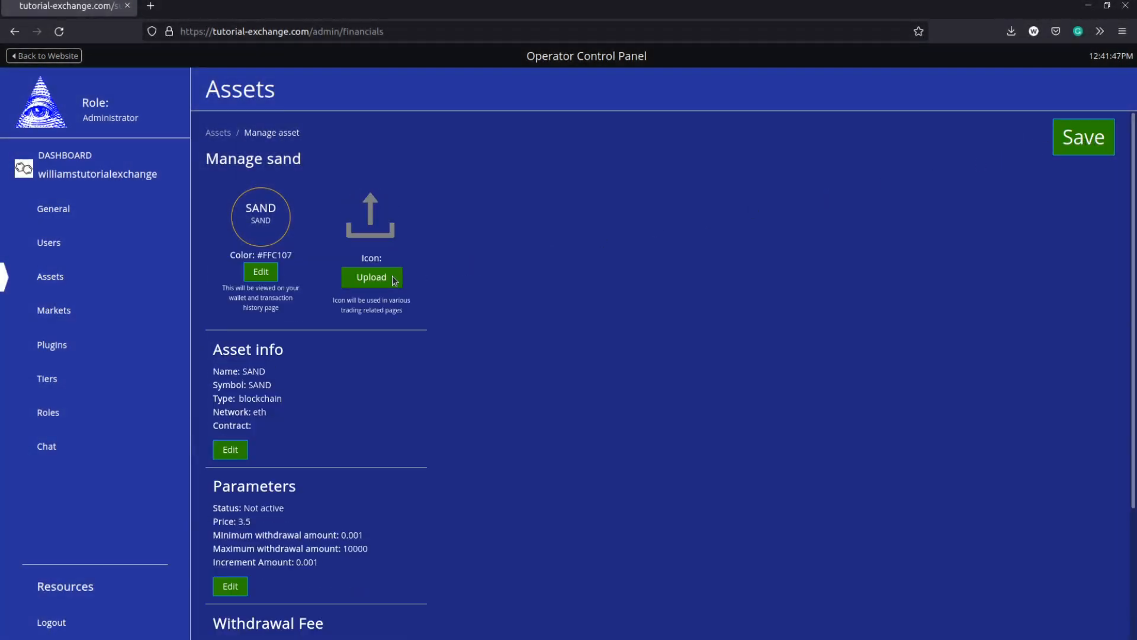
mouse_move(403, 211)
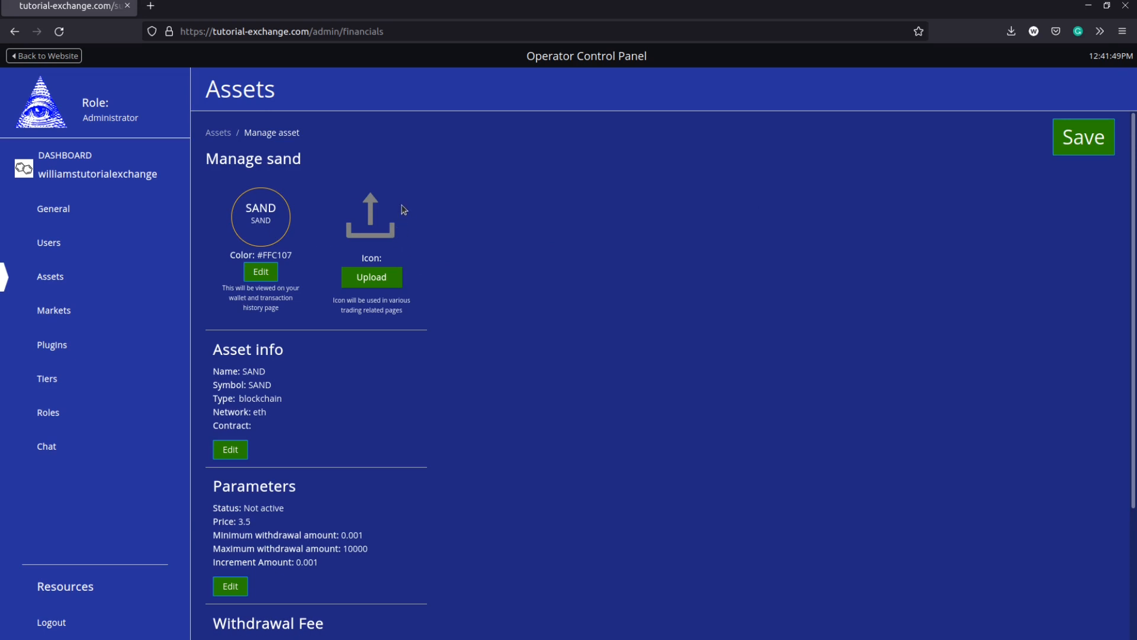